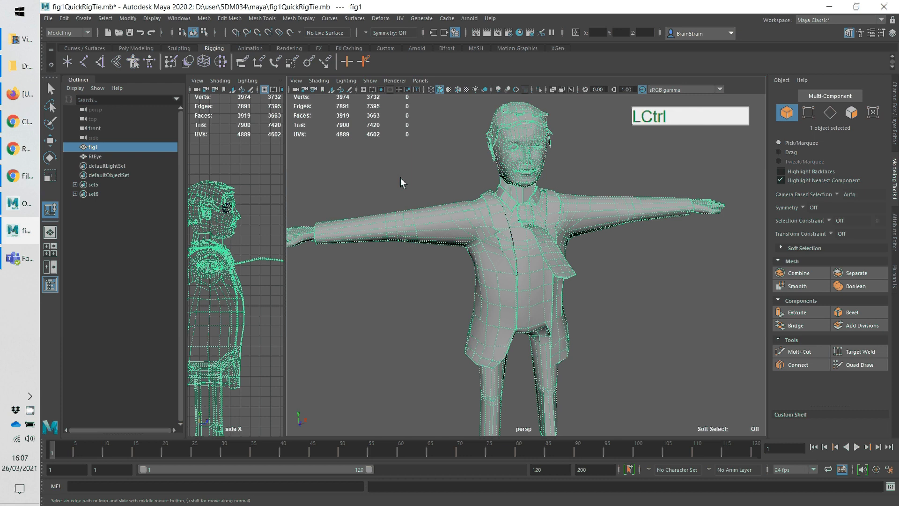
pyautogui.moveTo(410, 200)
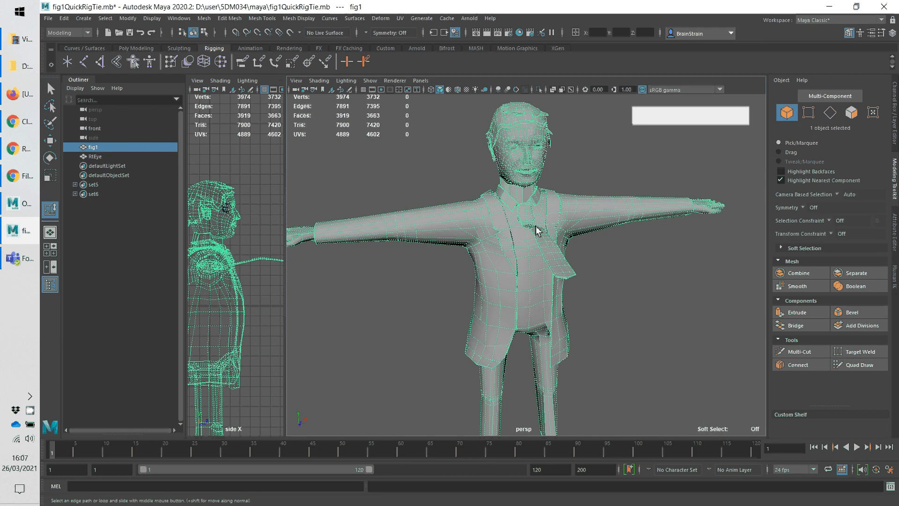
pyautogui.moveTo(554, 270)
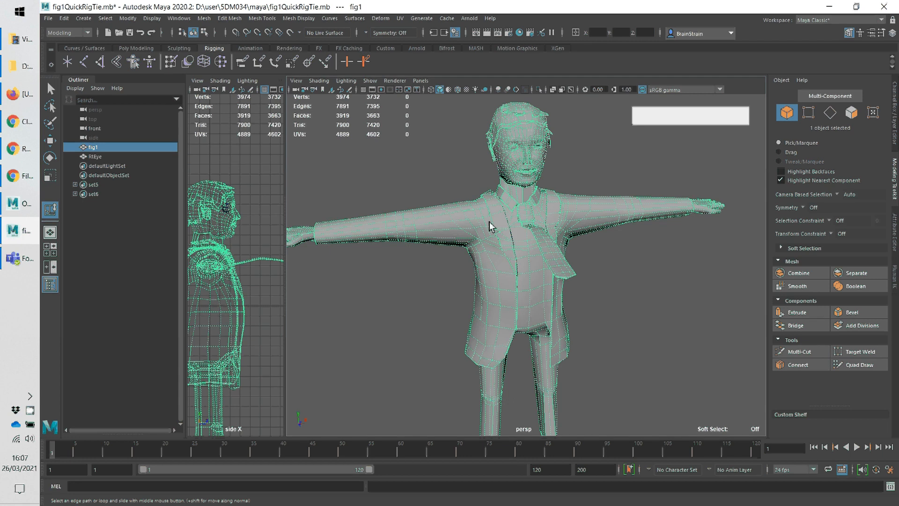
pyautogui.moveTo(492, 243)
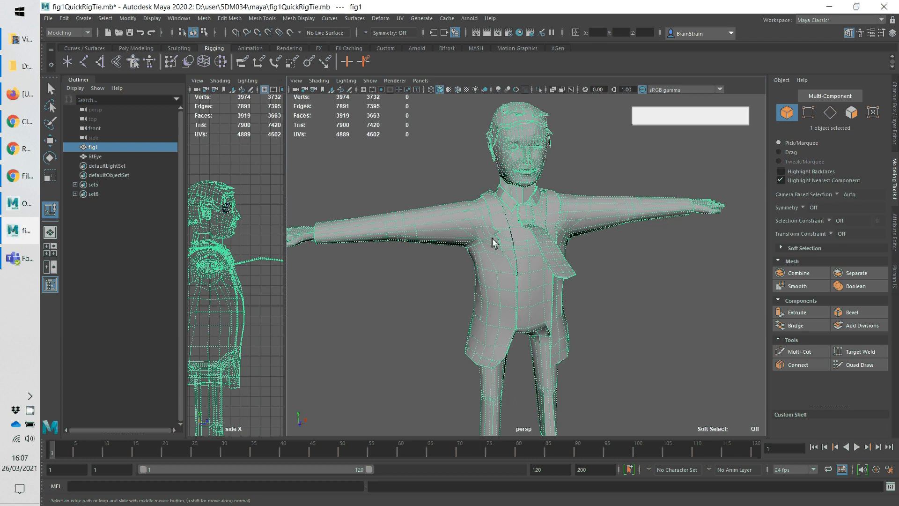
pyautogui.moveTo(511, 232)
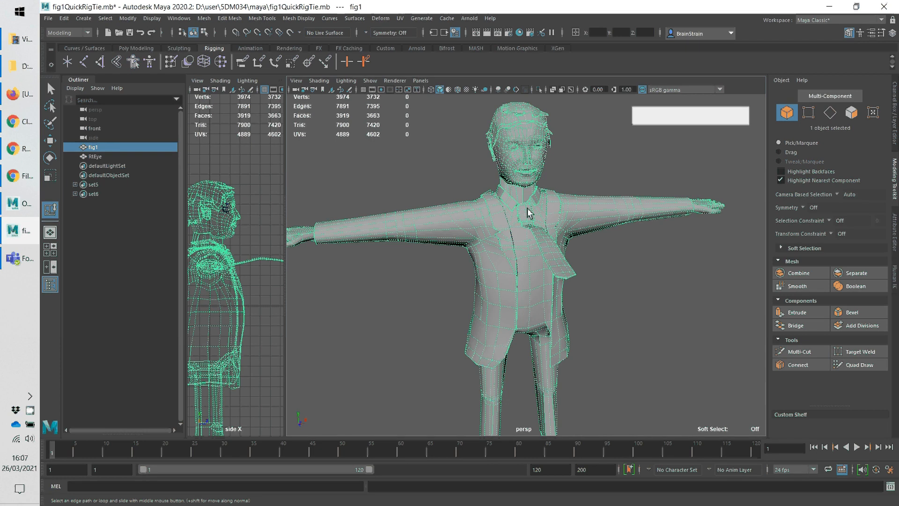
pyautogui.moveTo(539, 293)
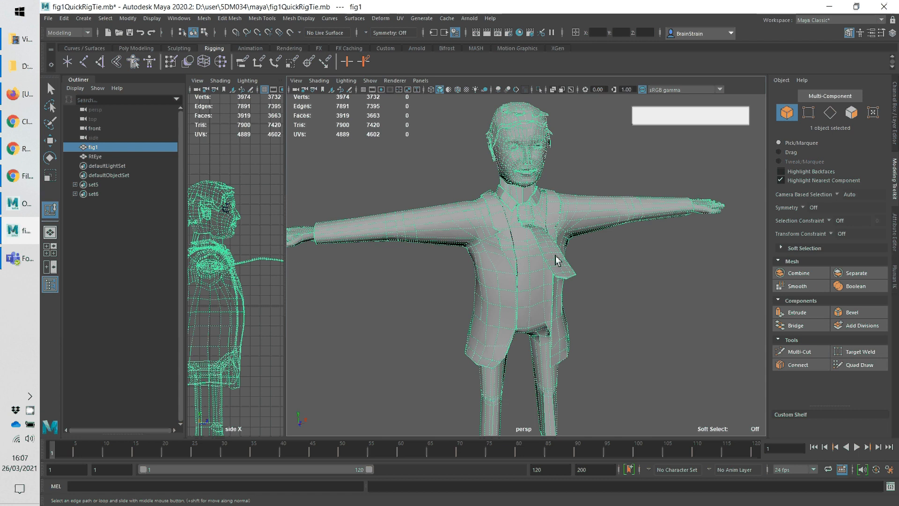
pyautogui.moveTo(293, 218)
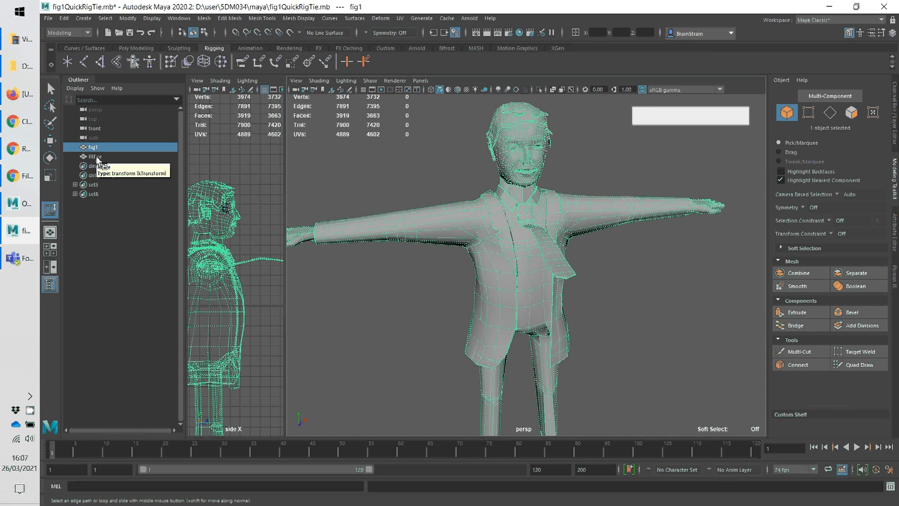
# Add the RtEye mesh to the selection alongside the fig1 body mesh
pyautogui.press('ctrl')
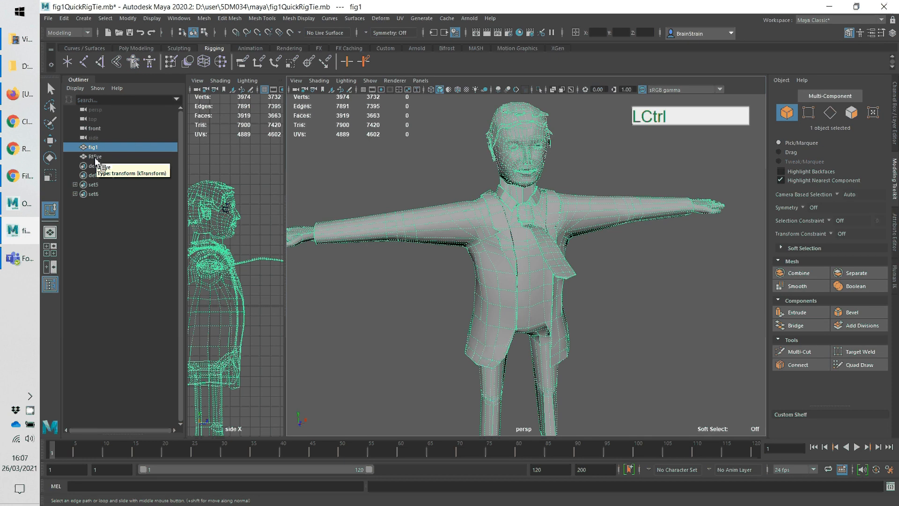
pyautogui.click(95, 157)
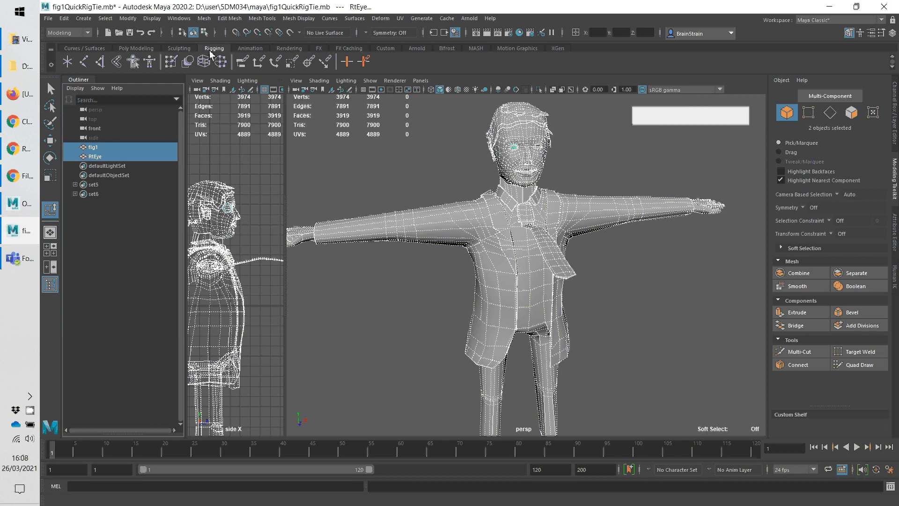
pyautogui.moveTo(133, 62)
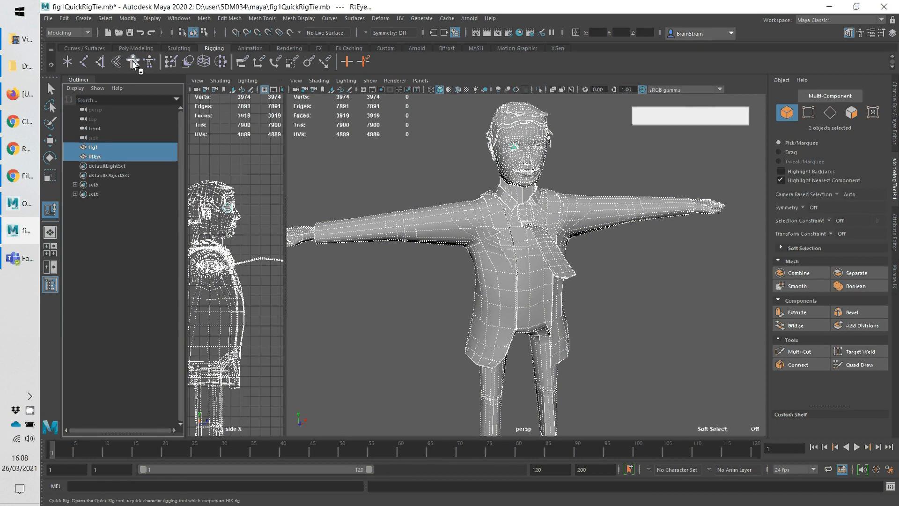
# Create a QuickRigCharacter in Step-By-Step mode with figShape1 and RtEyeShape as geometry
pyautogui.click(133, 61)
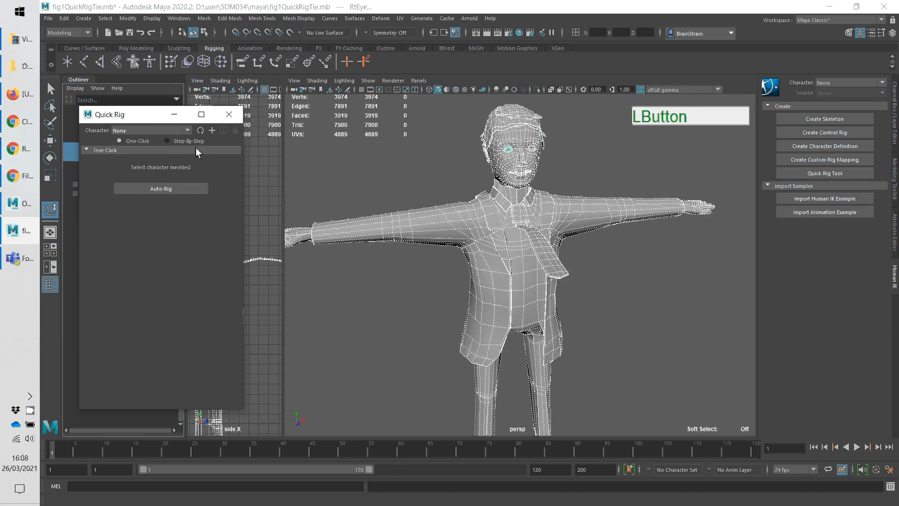
pyautogui.click(171, 140)
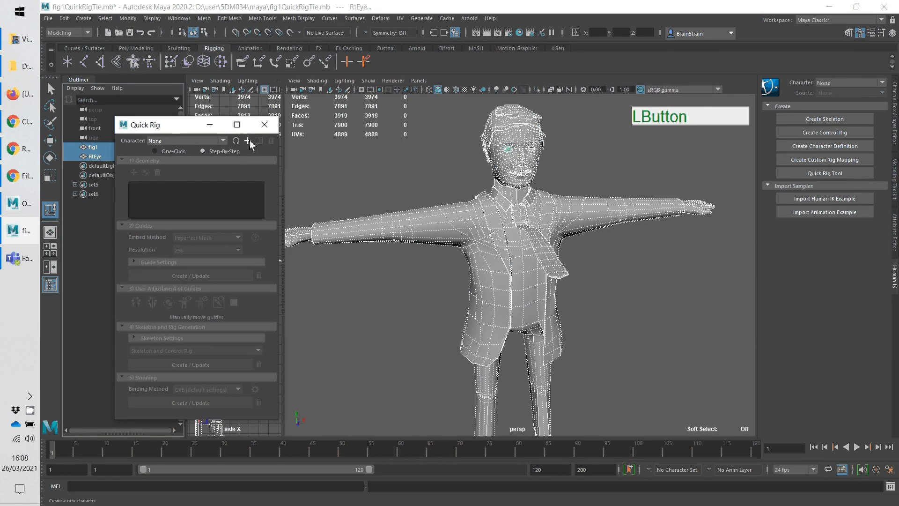
pyautogui.click(249, 140)
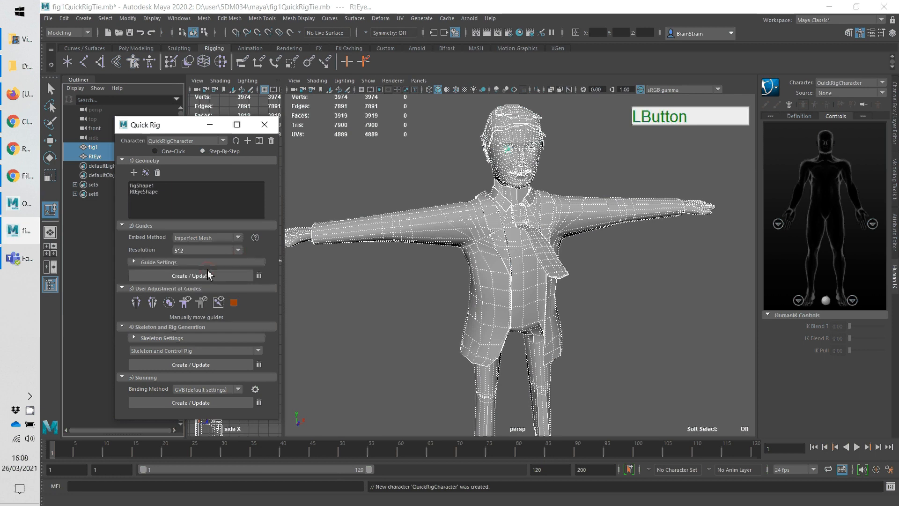
pyautogui.moveTo(501, 221)
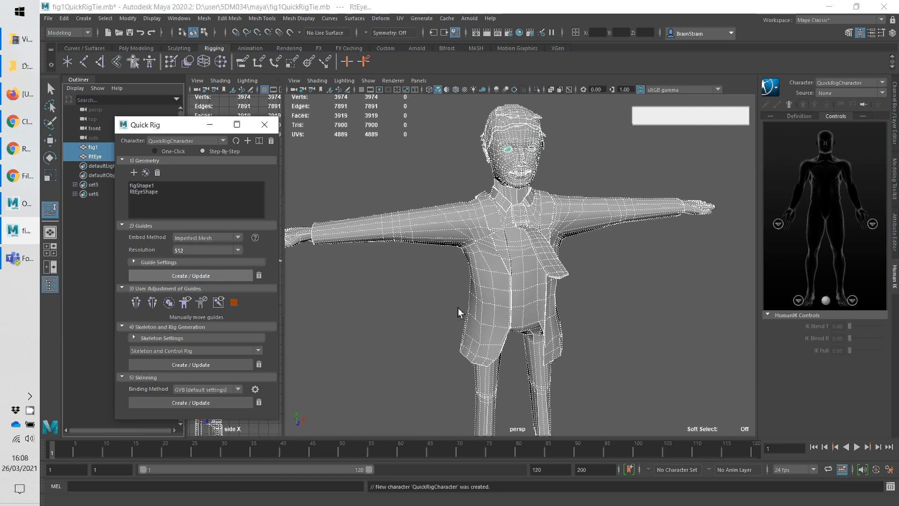
pyautogui.moveTo(406, 295)
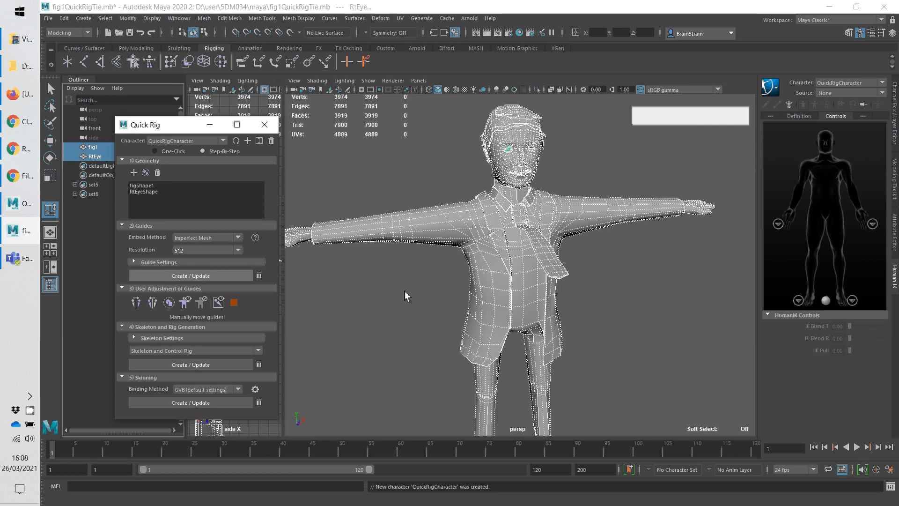
# Generate the skeleton guides on the character and orbit to view their placement
pyautogui.click(98, 165)
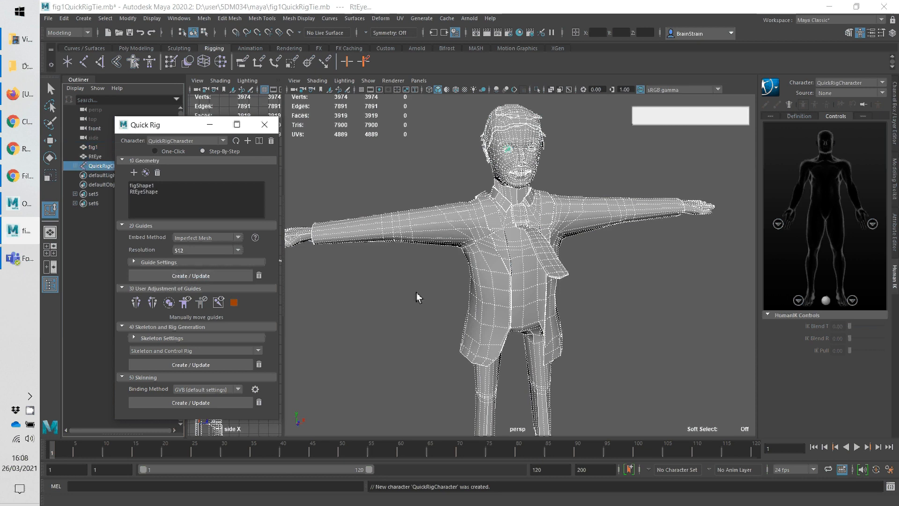
pyautogui.click(191, 275)
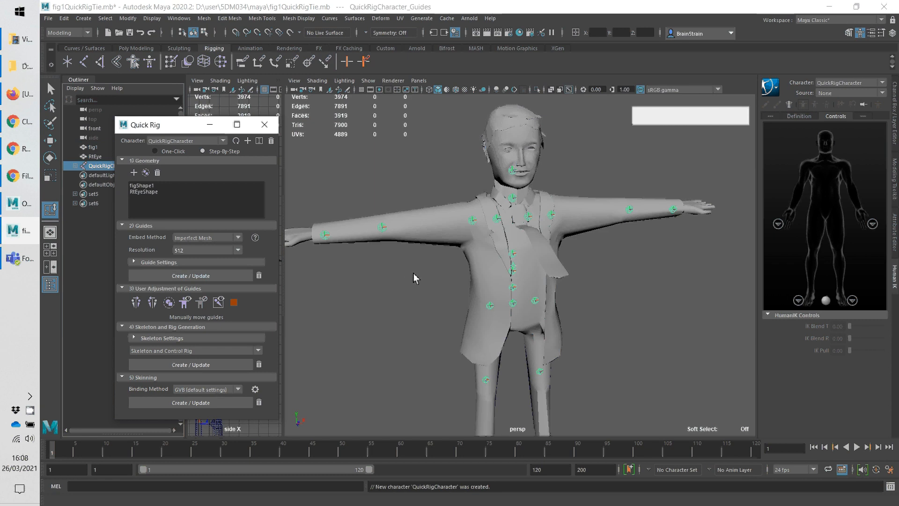
pyautogui.press('Alt')
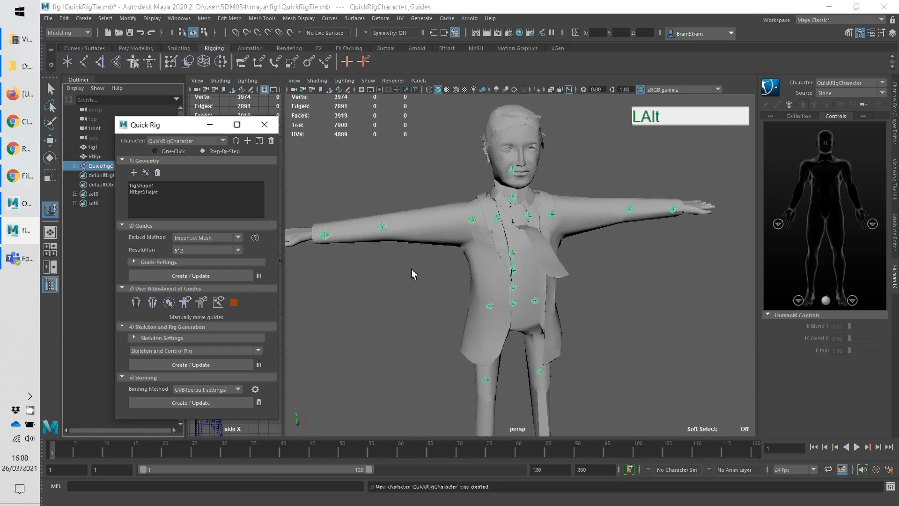
pyautogui.moveTo(413, 275); pyautogui.dragTo(424, 319)
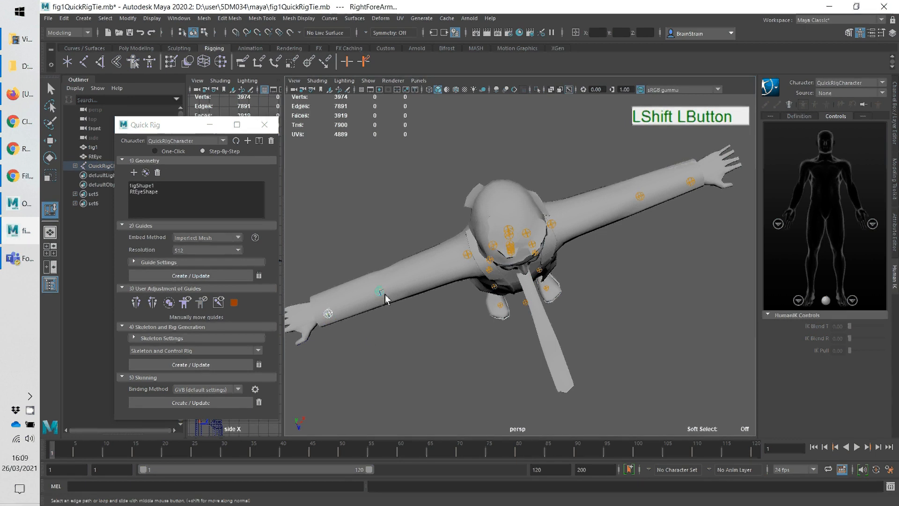
# Move the RightForeArm guide onto the arm and inspect the legs from the side
pyautogui.moveTo(380, 290); pyautogui.dragTo(391, 331)
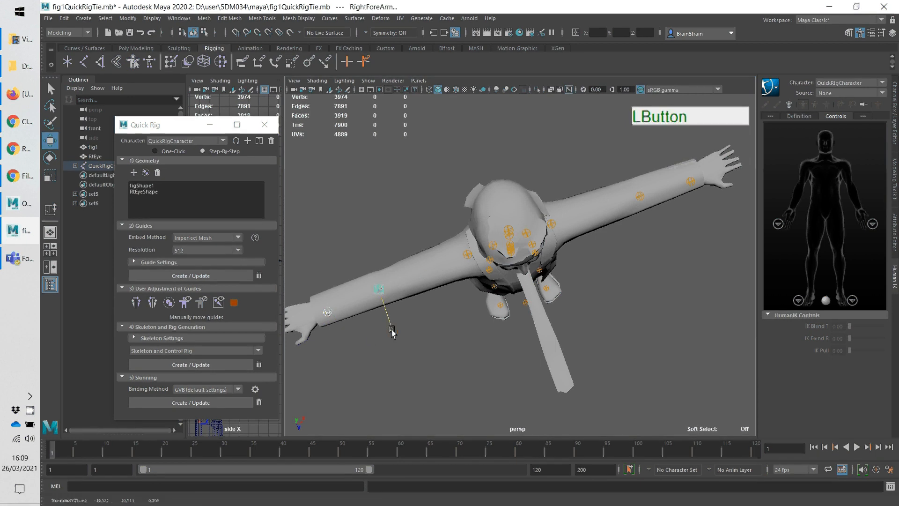
pyautogui.moveTo(378, 288); pyautogui.dragTo(379, 283)
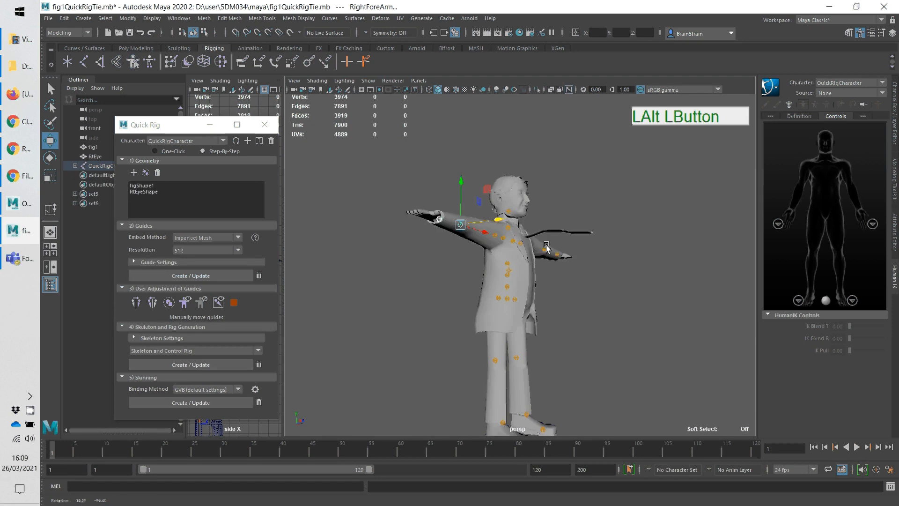
pyautogui.moveTo(548, 249); pyautogui.dragTo(566, 319)
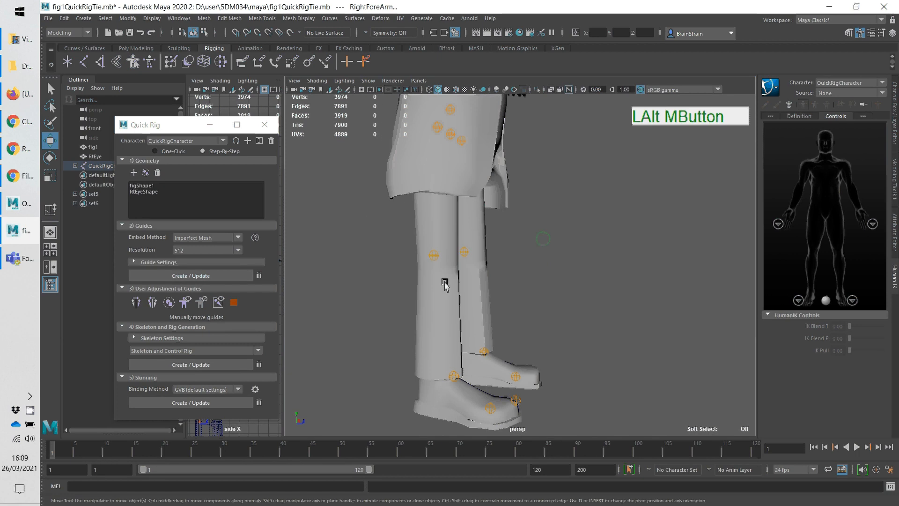
pyautogui.moveTo(438, 256)
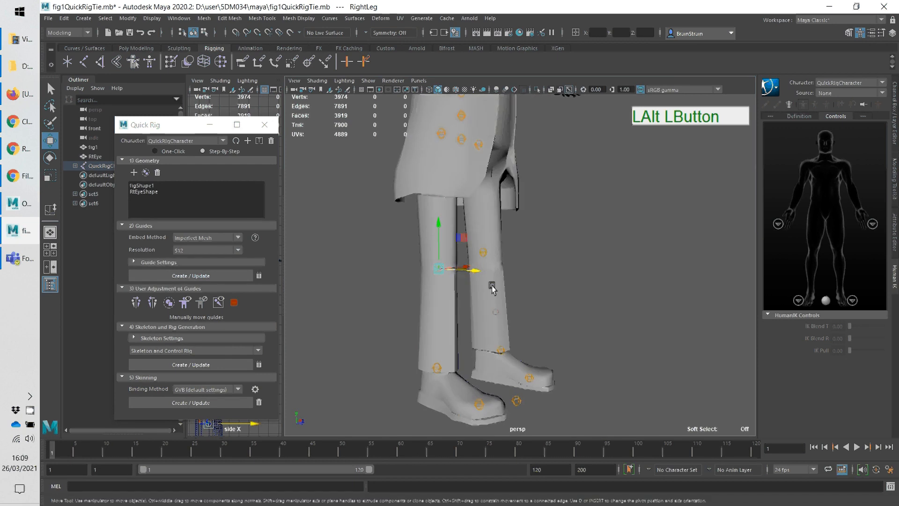
pyautogui.moveTo(492, 289); pyautogui.dragTo(511, 318)
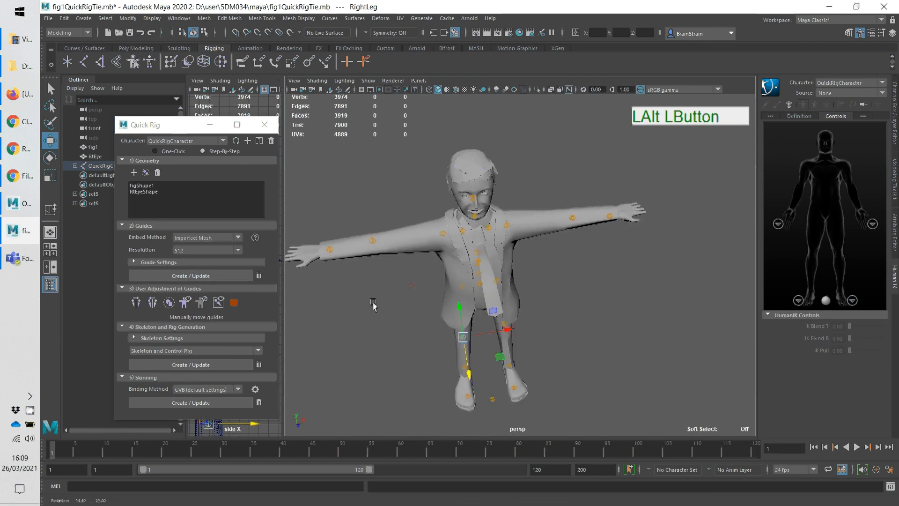
# Move the RightHand guide toward the wrist of the outstretched right arm
pyautogui.moveTo(373, 303); pyautogui.dragTo(462, 234)
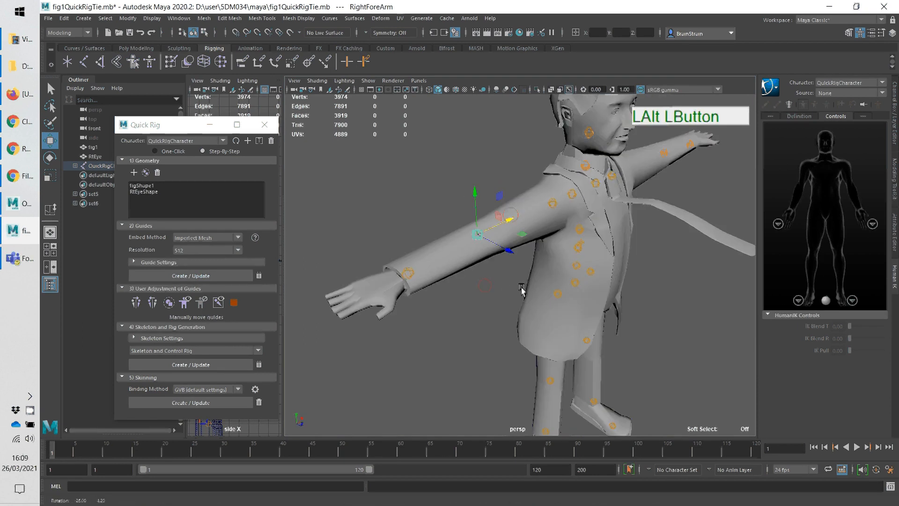
pyautogui.moveTo(522, 289); pyautogui.dragTo(503, 287)
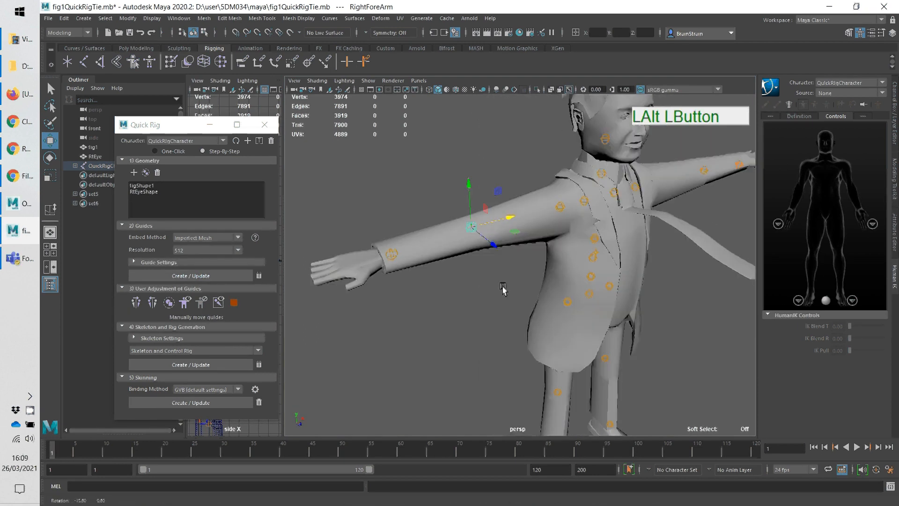
pyautogui.moveTo(504, 287); pyautogui.dragTo(516, 262)
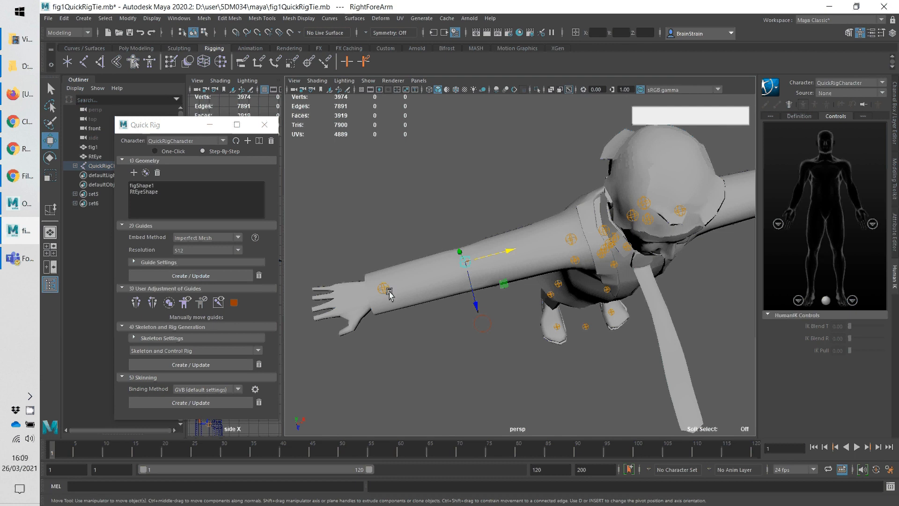
pyautogui.moveTo(389, 290); pyautogui.dragTo(391, 332)
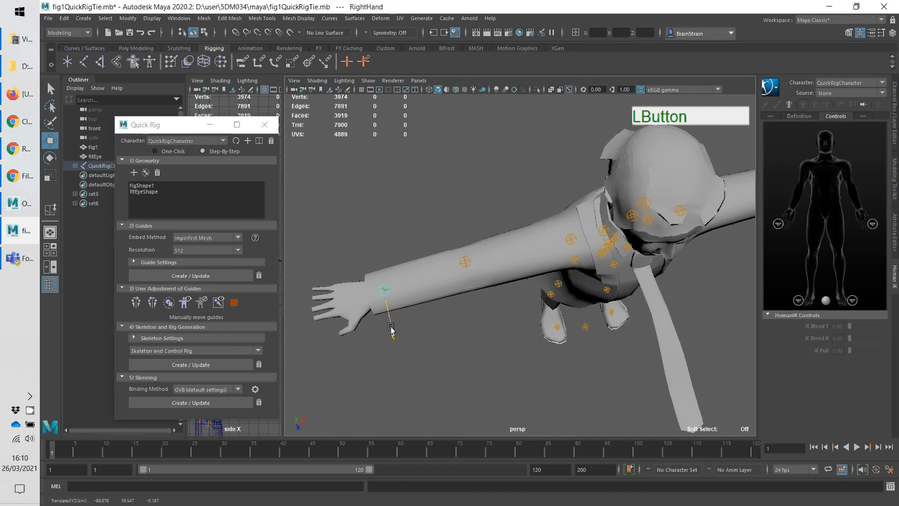
pyautogui.click(384, 290)
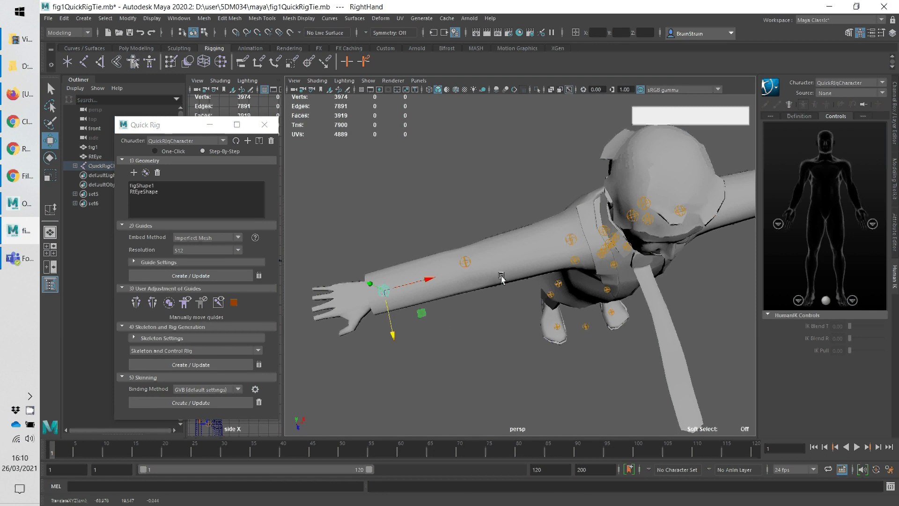
# Frame the whole character to review the full mirrored guide set
pyautogui.moveTo(502, 278); pyautogui.dragTo(450, 264)
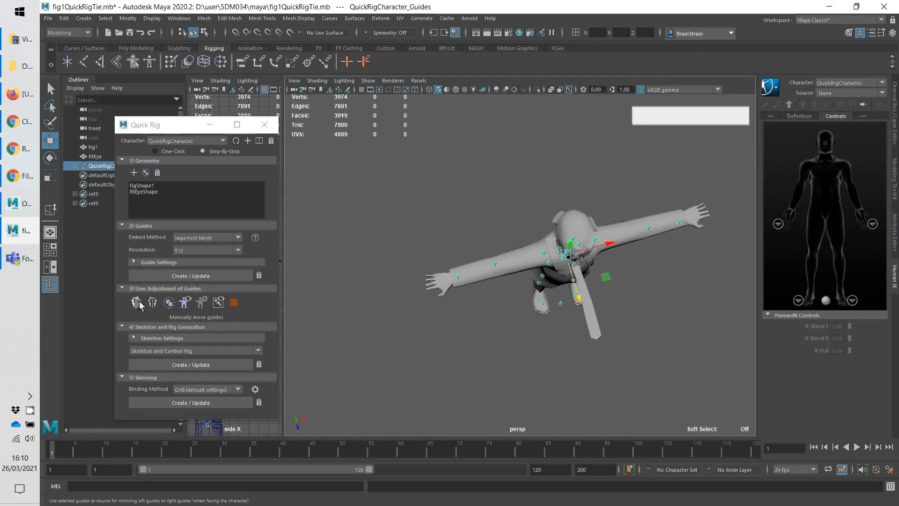
pyautogui.moveTo(573, 258); pyautogui.dragTo(496, 335)
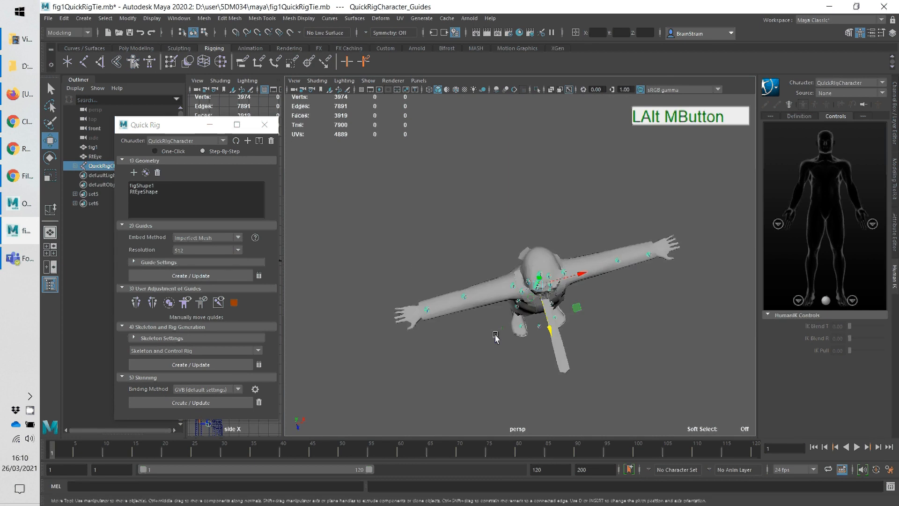
pyautogui.moveTo(496, 335); pyautogui.dragTo(543, 332)
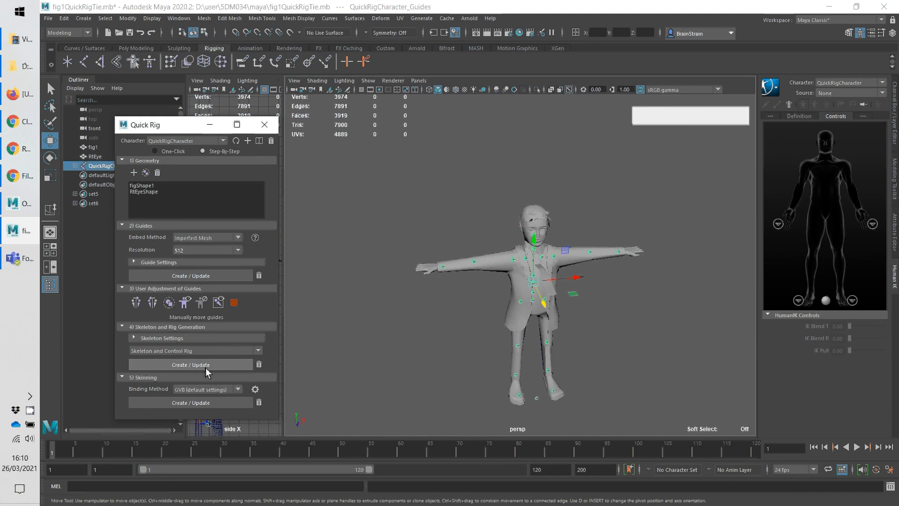
# Generate the HumanIK skeleton and control rig from the guides and inspect it on the body
pyautogui.click(202, 364)
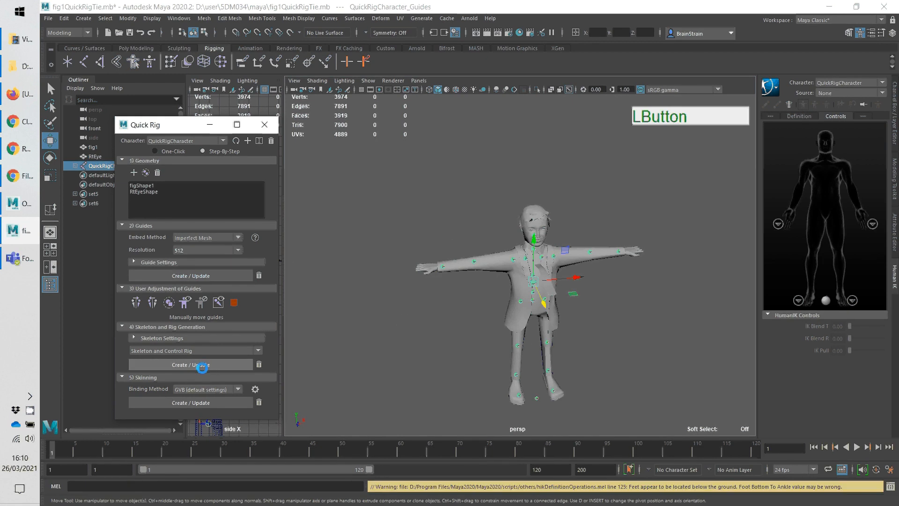
pyautogui.click(190, 364)
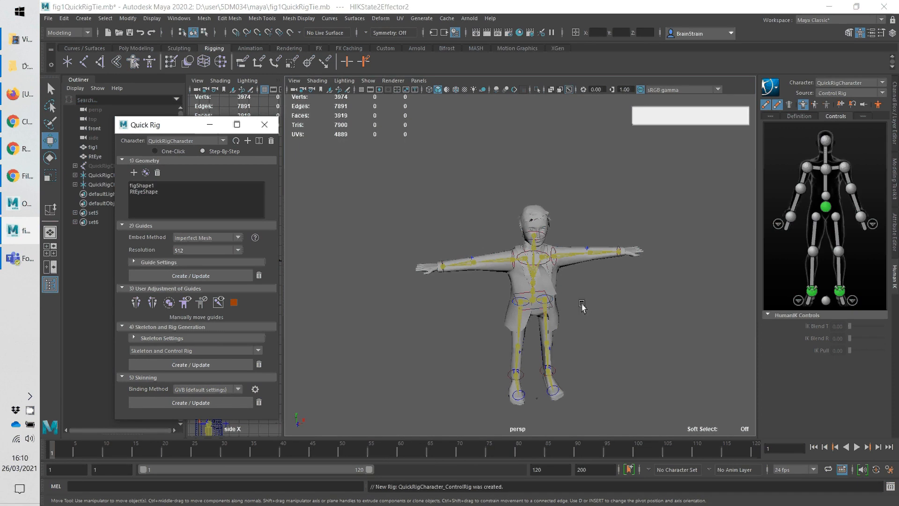
pyautogui.moveTo(522, 332)
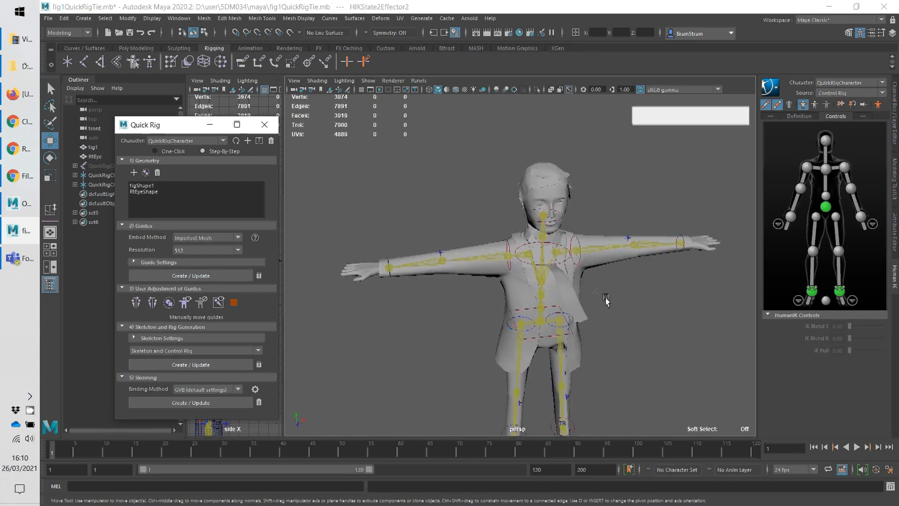
pyautogui.moveTo(606, 301); pyautogui.dragTo(623, 316)
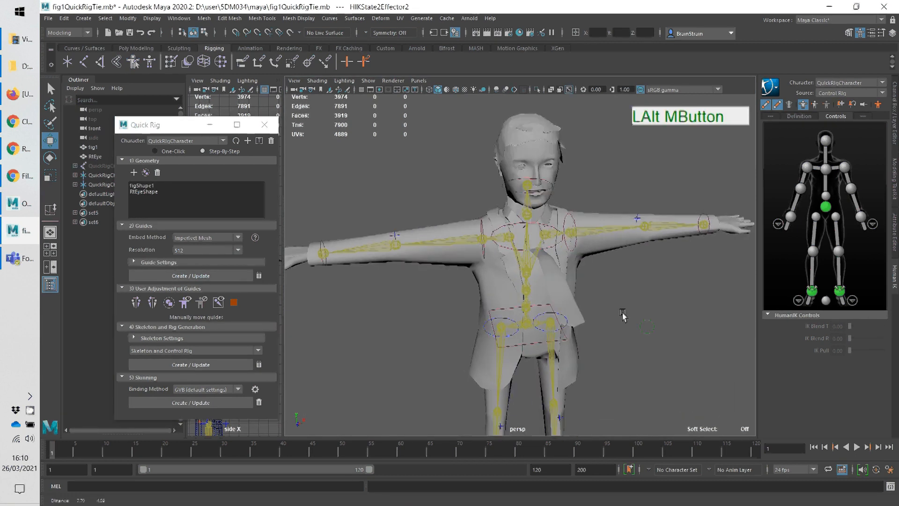
pyautogui.moveTo(624, 316); pyautogui.dragTo(532, 319)
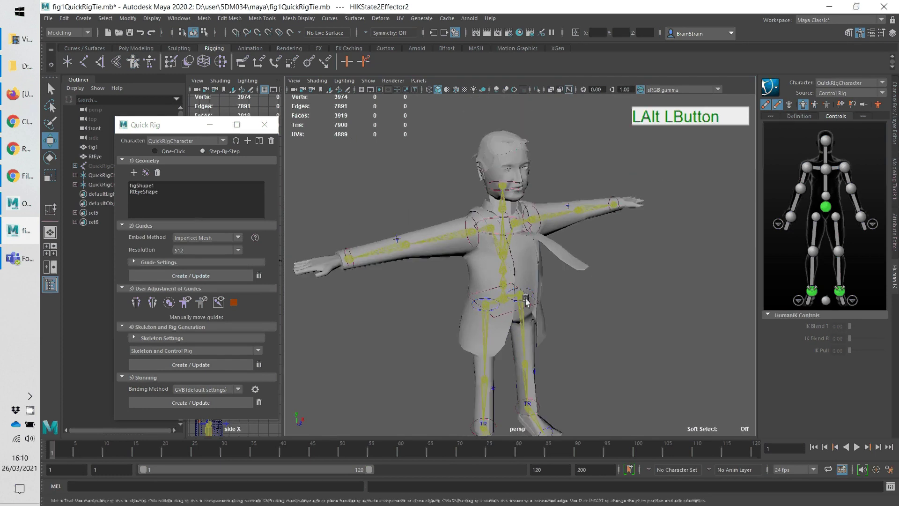
pyautogui.moveTo(524, 298); pyautogui.dragTo(559, 382)
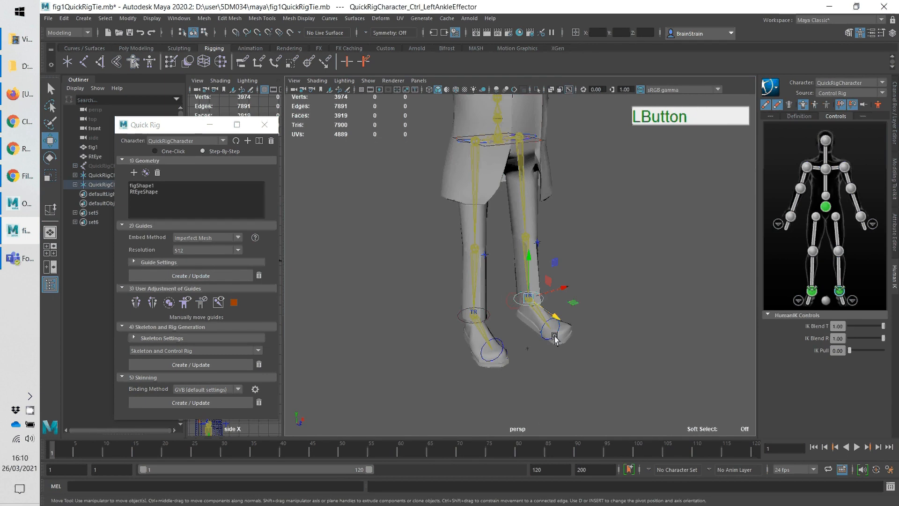
pyautogui.moveTo(554, 336); pyautogui.dragTo(577, 249)
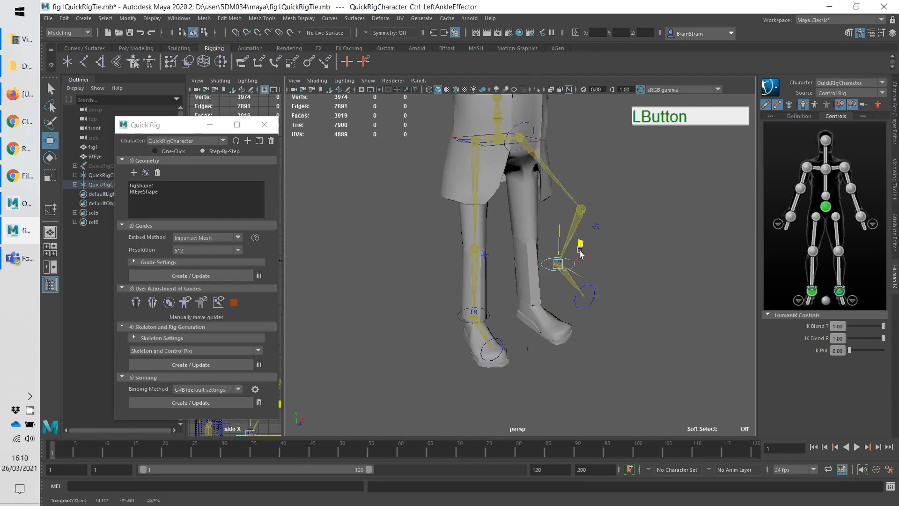
pyautogui.moveTo(579, 240); pyautogui.dragTo(528, 298)
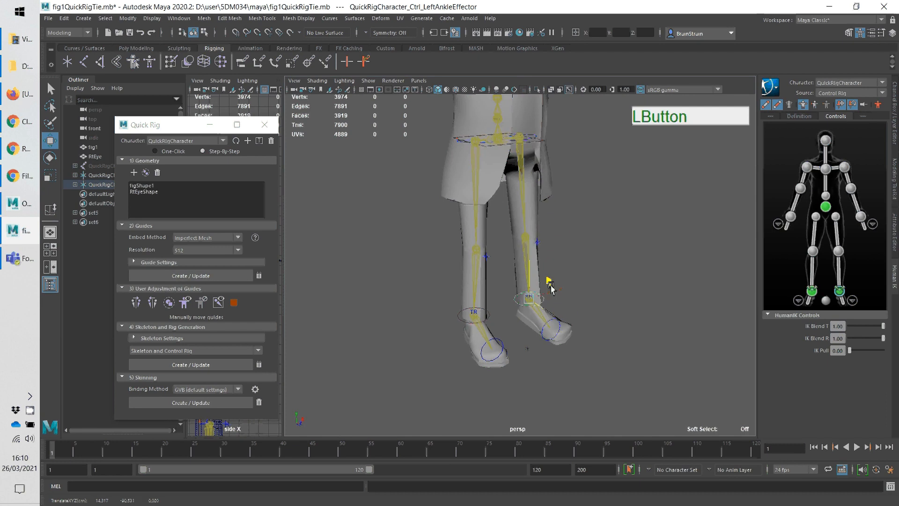
pyautogui.moveTo(530, 297); pyautogui.dragTo(570, 315)
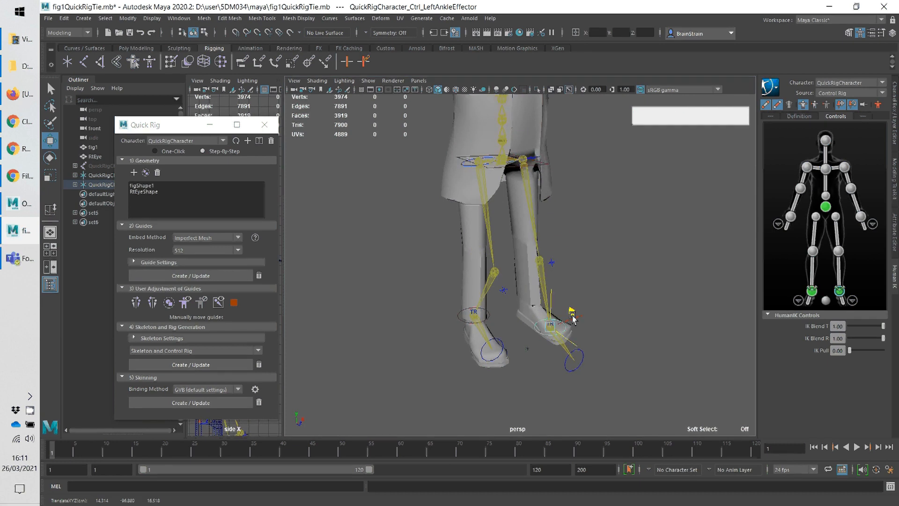
pyautogui.moveTo(571, 319); pyautogui.dragTo(570, 332)
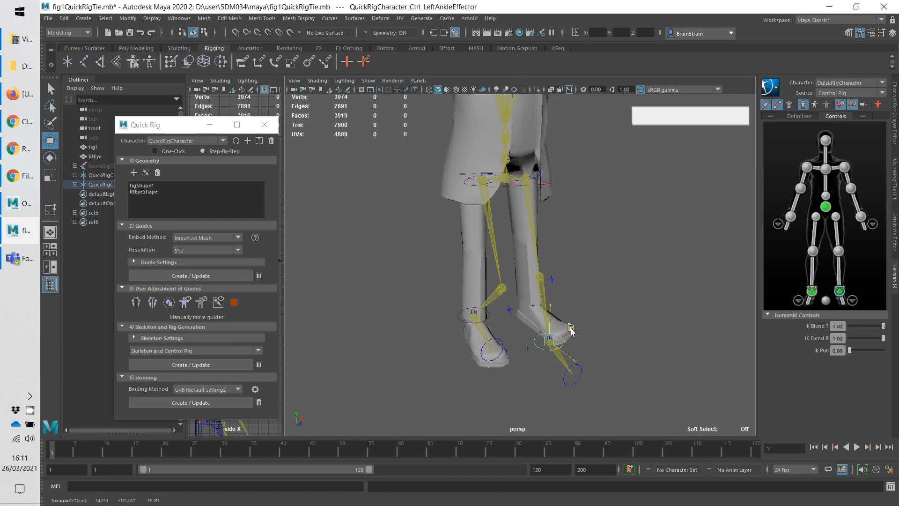
pyautogui.moveTo(571, 332); pyautogui.dragTo(571, 338)
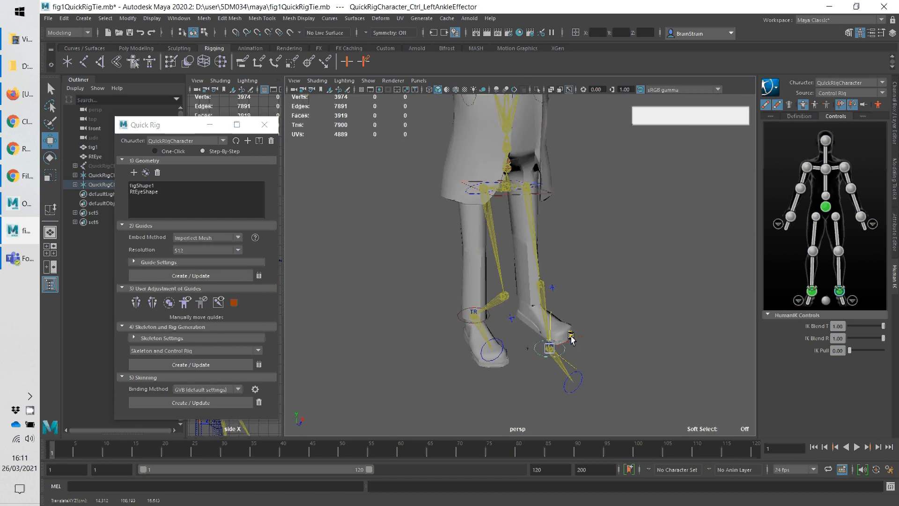
pyautogui.moveTo(571, 338); pyautogui.dragTo(578, 332)
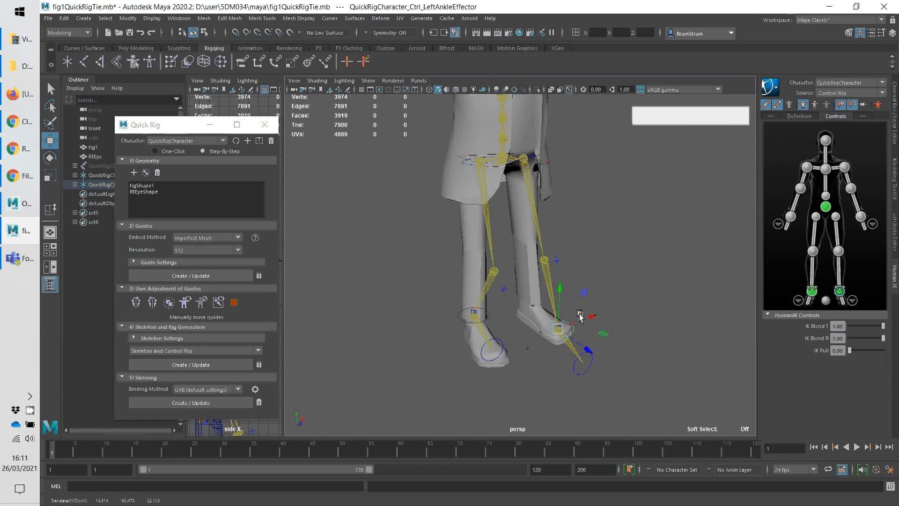
pyautogui.press('ctrl+z')
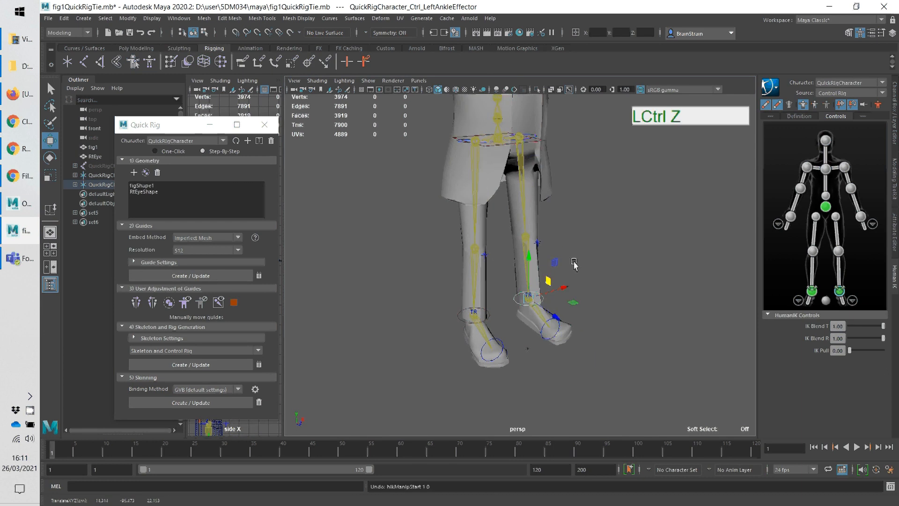
pyautogui.moveTo(574, 264); pyautogui.dragTo(607, 183)
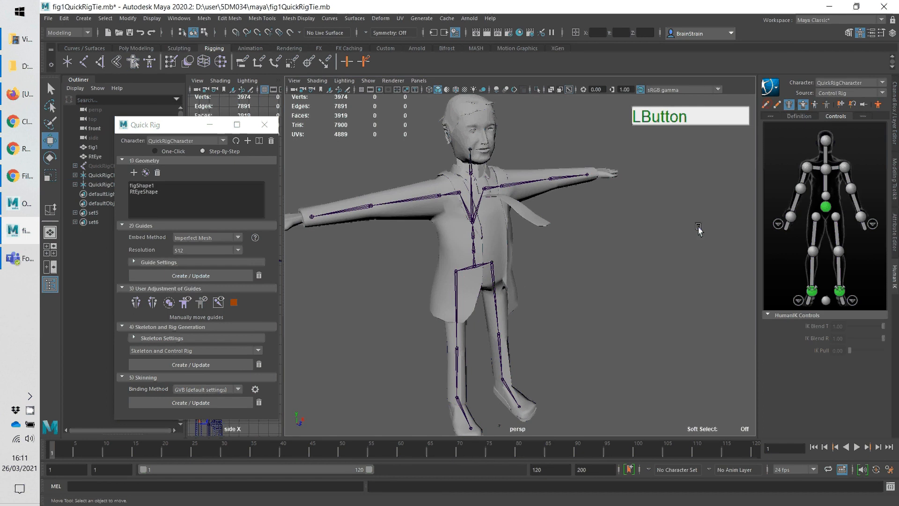
pyautogui.moveTo(539, 259)
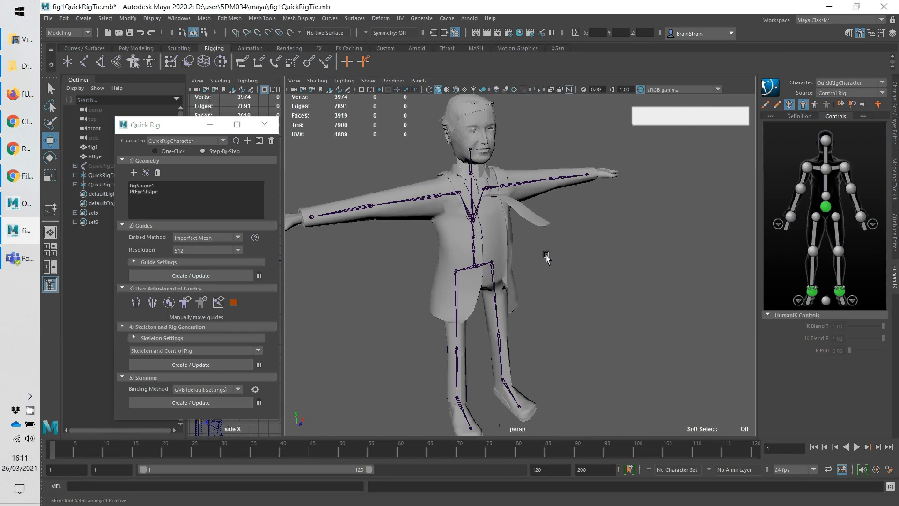
pyautogui.moveTo(463, 176)
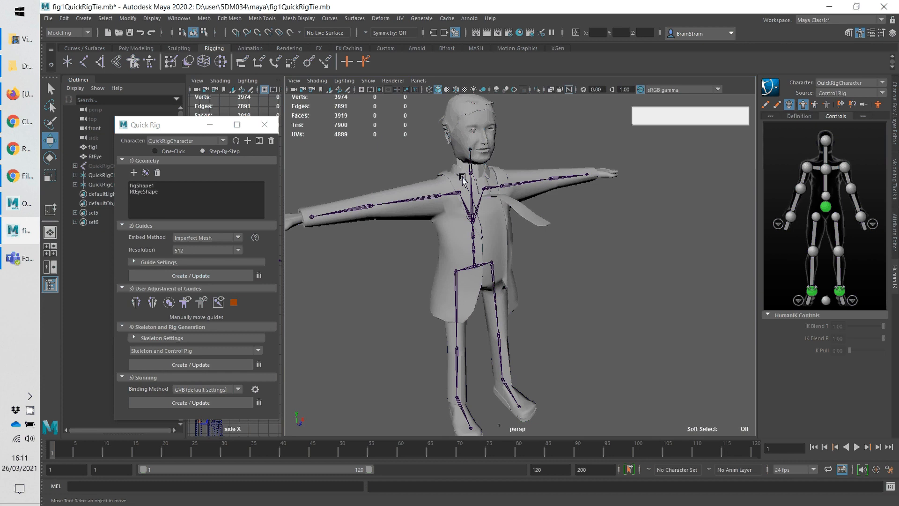
pyautogui.moveTo(569, 267)
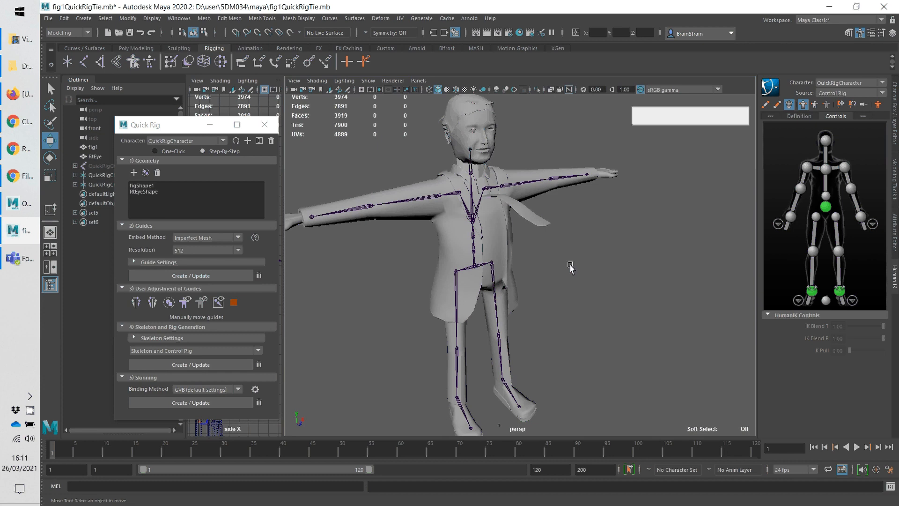
pyautogui.moveTo(477, 255)
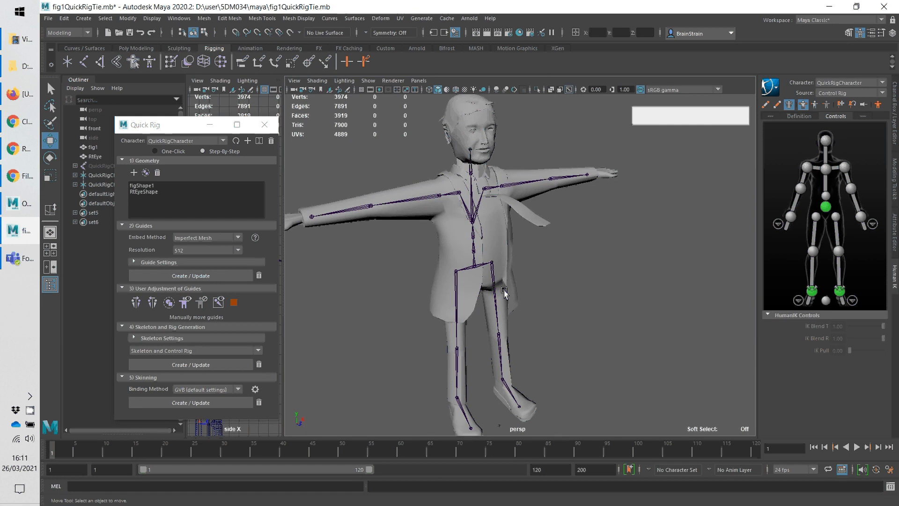
pyautogui.moveTo(469, 176)
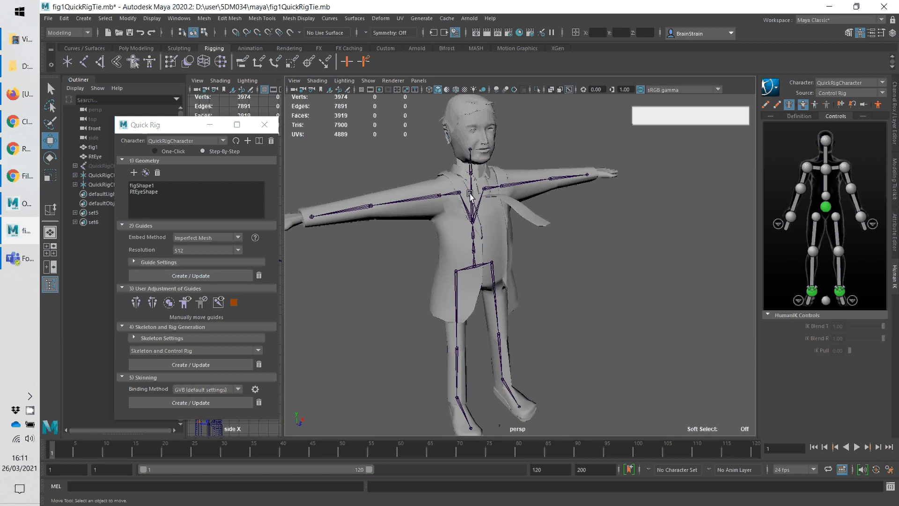
pyautogui.moveTo(468, 177)
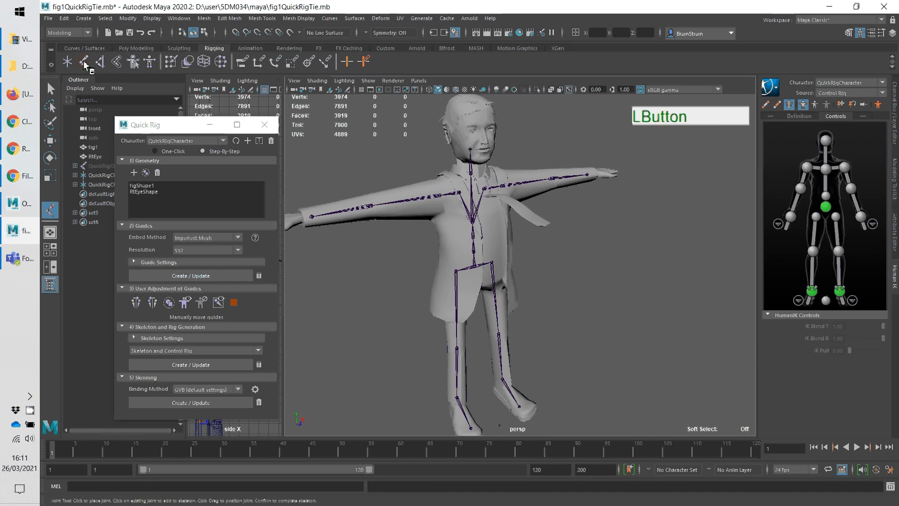
pyautogui.moveTo(84, 64)
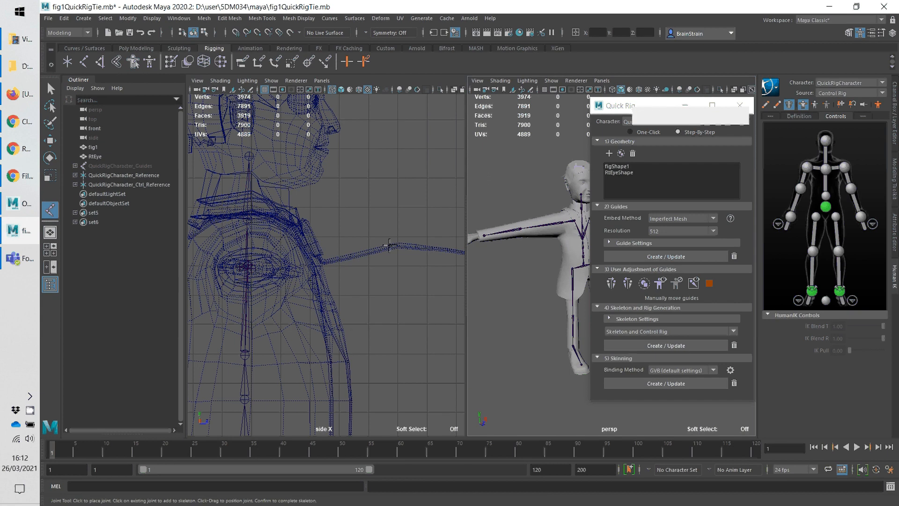
pyautogui.moveTo(426, 240)
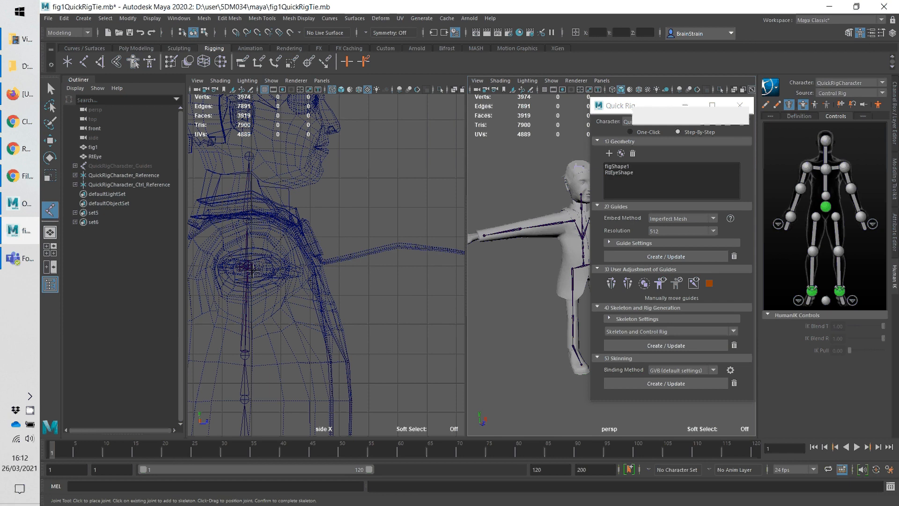
pyautogui.moveTo(253, 377)
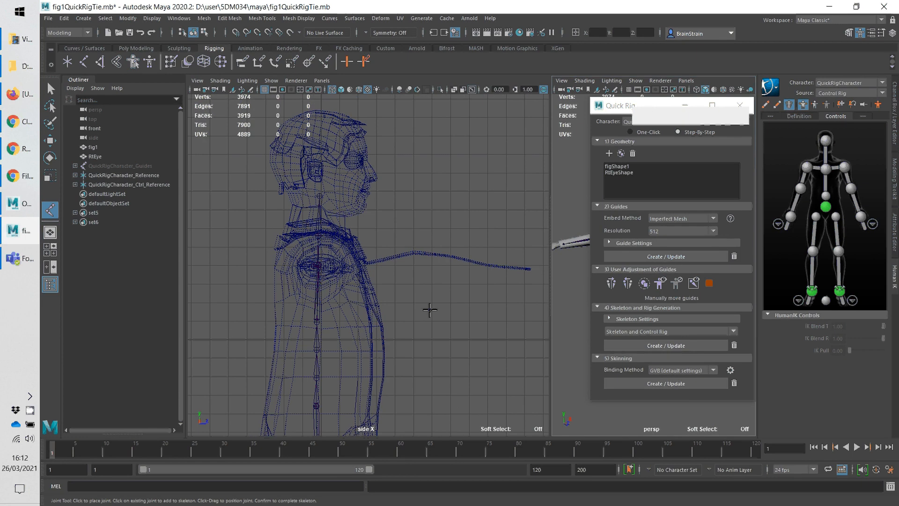
pyautogui.moveTo(366, 257)
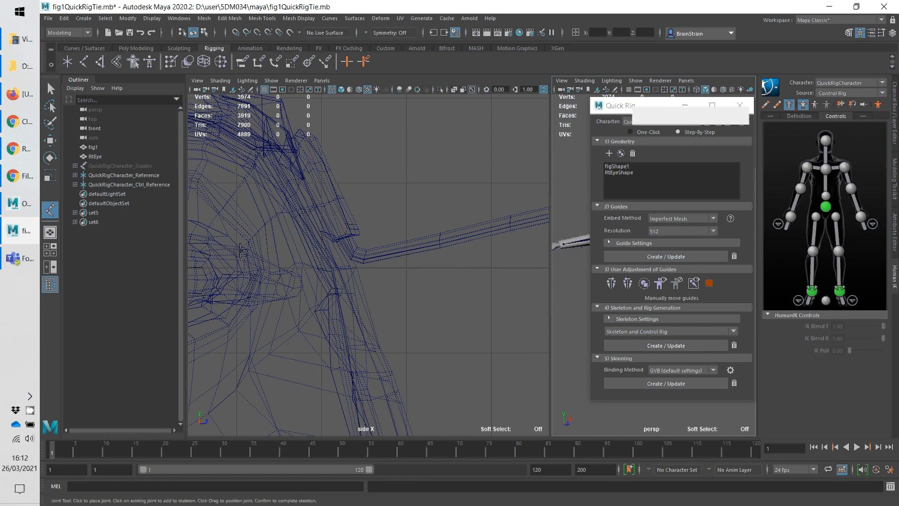
pyautogui.moveTo(251, 231)
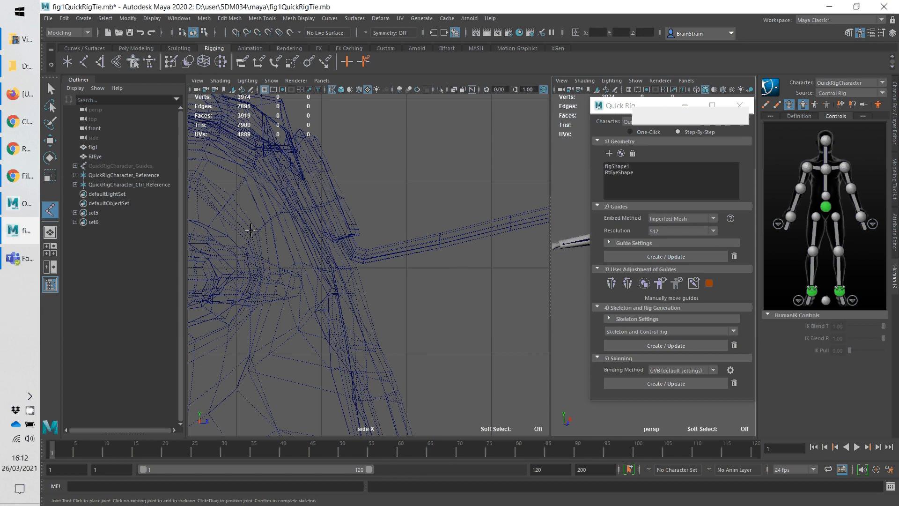
pyautogui.moveTo(328, 209)
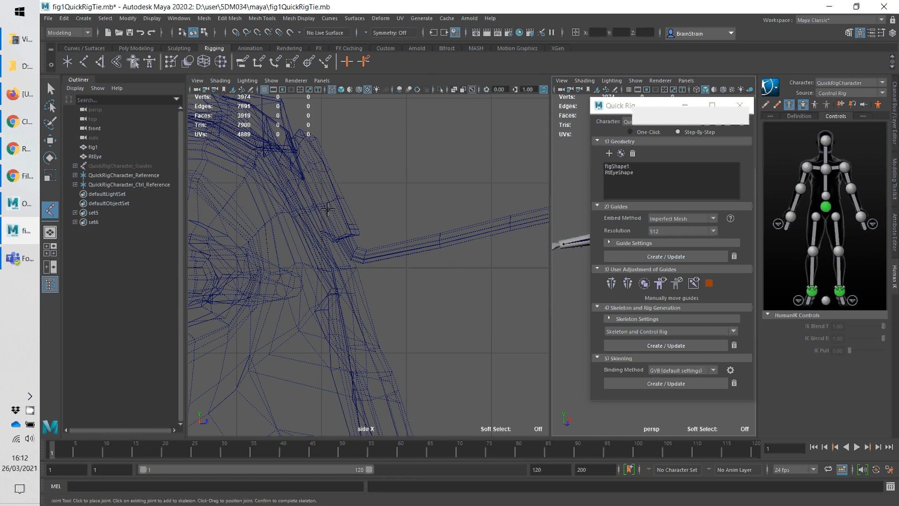
pyautogui.moveTo(517, 216)
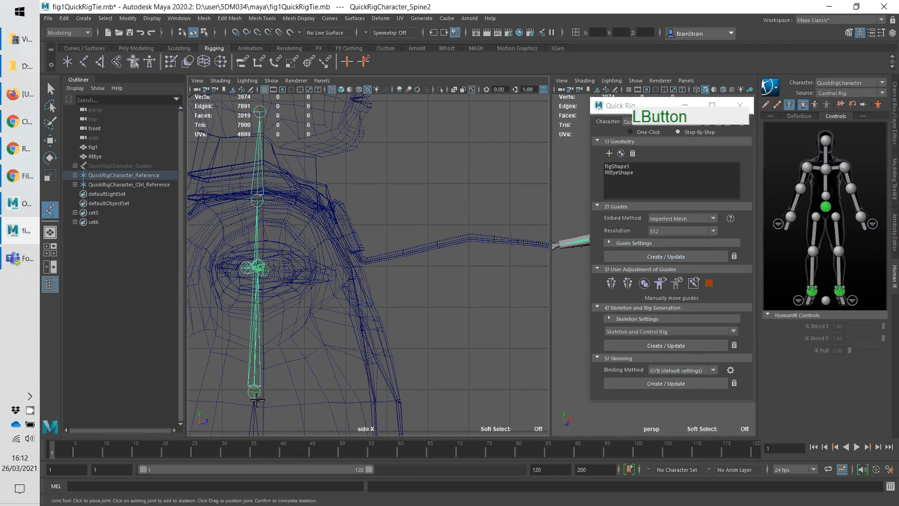
pyautogui.moveTo(327, 249)
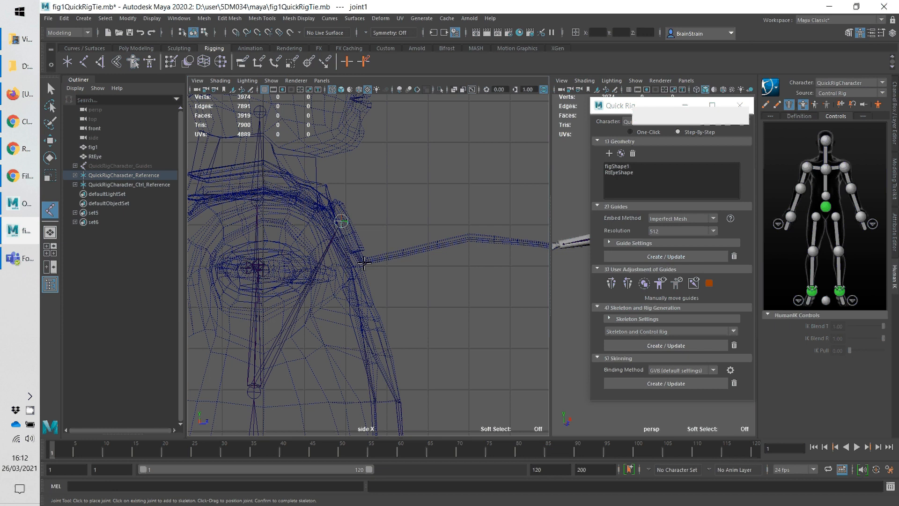
# Place further tie joints along the tie mesh down toward its tip
pyautogui.click(481, 238)
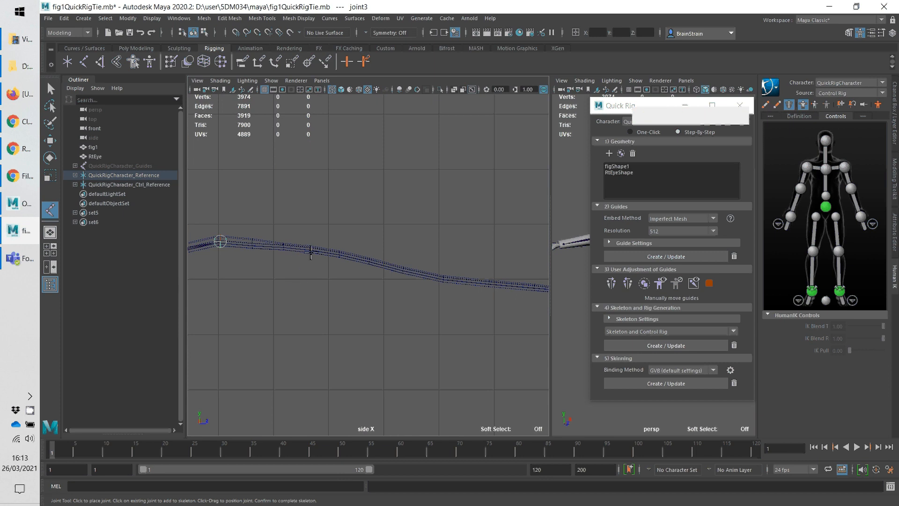
pyautogui.moveTo(294, 260)
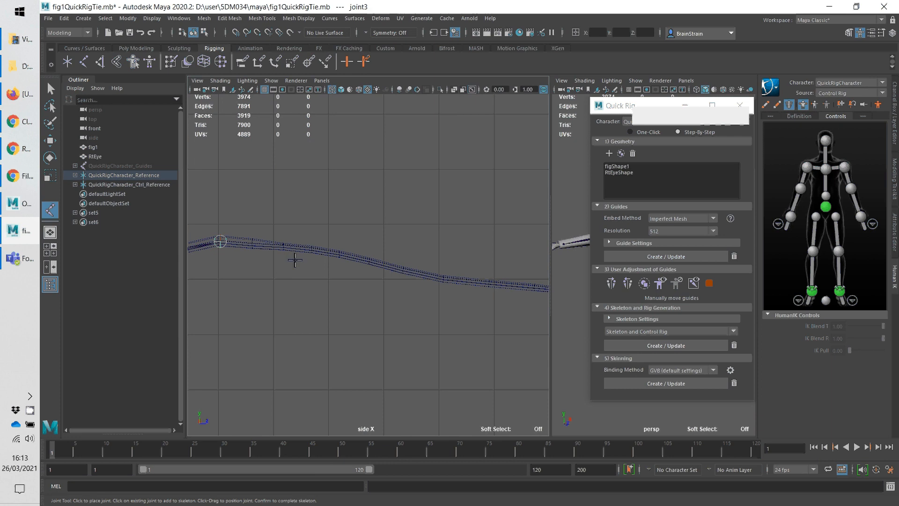
pyautogui.moveTo(313, 255)
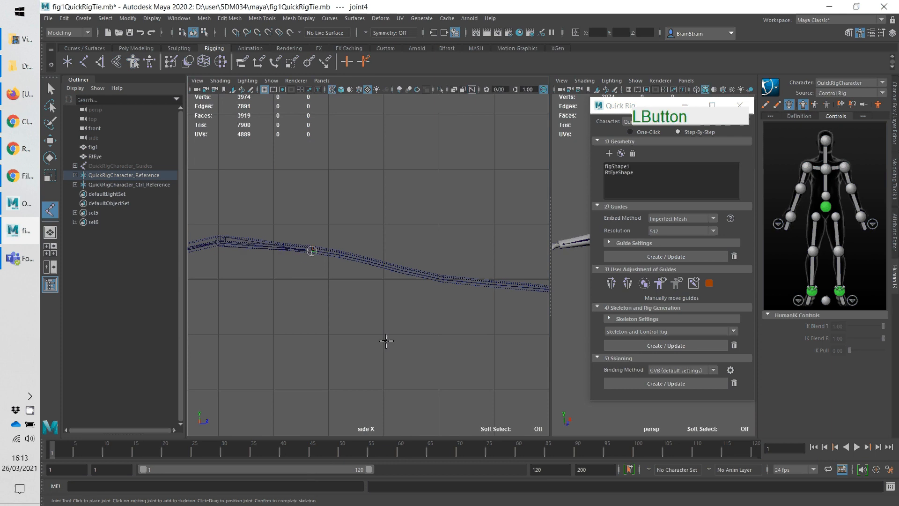
pyautogui.moveTo(444, 279)
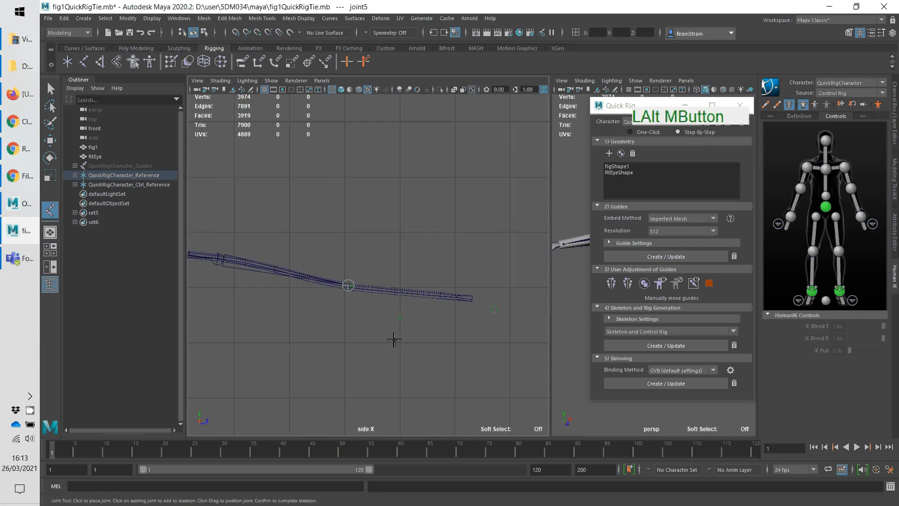
pyautogui.click(440, 298)
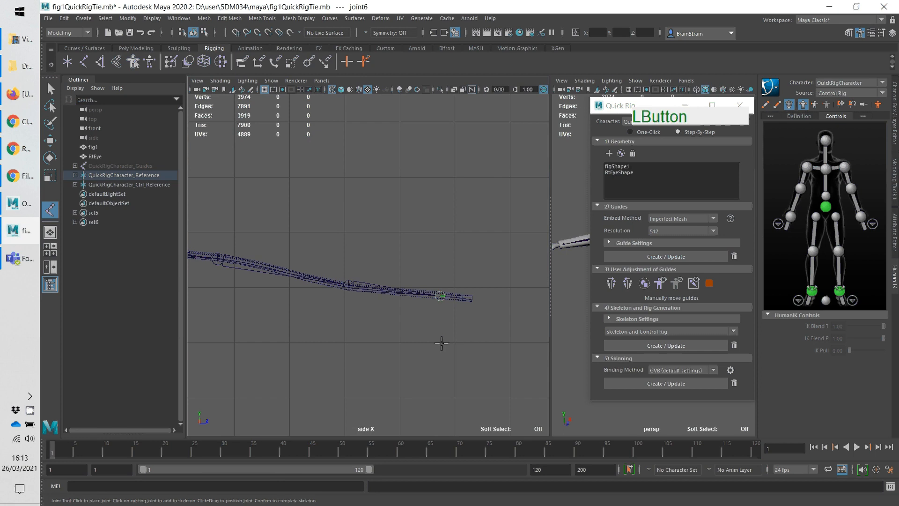
pyautogui.moveTo(553, 298)
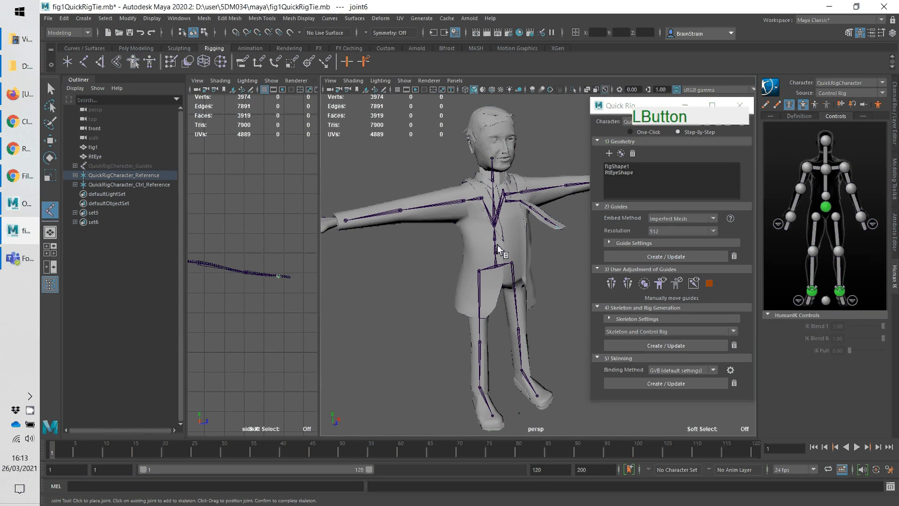
pyautogui.moveTo(674, 115)
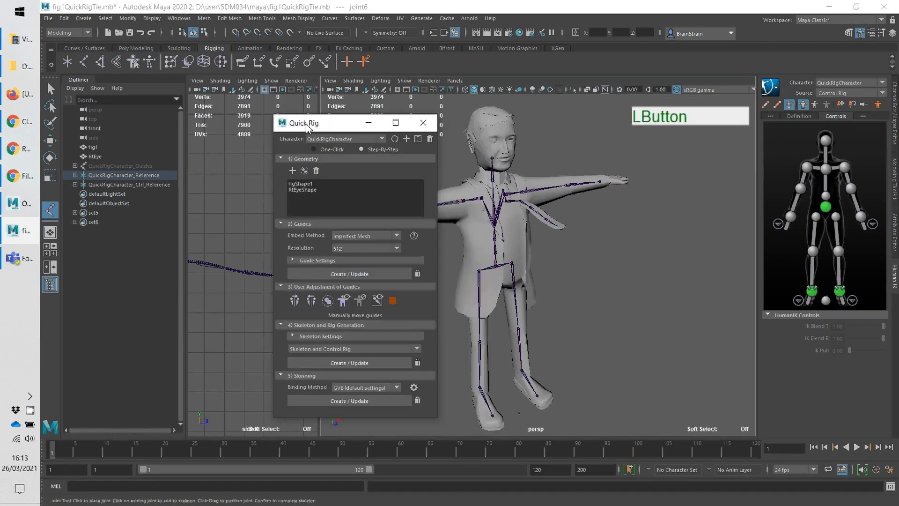
# Bind the character meshes to the skeleton with the Skinning Create/Update
pyautogui.moveTo(304, 122); pyautogui.dragTo(251, 110)
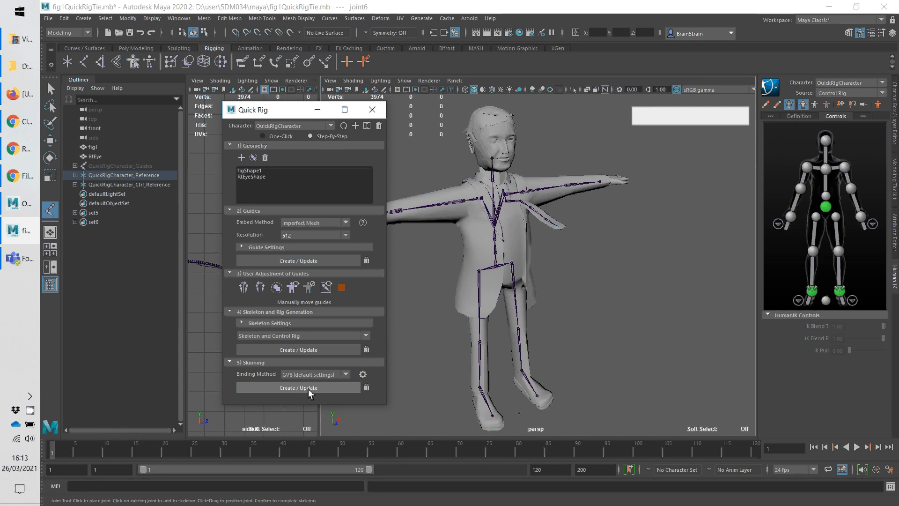
pyautogui.click(298, 388)
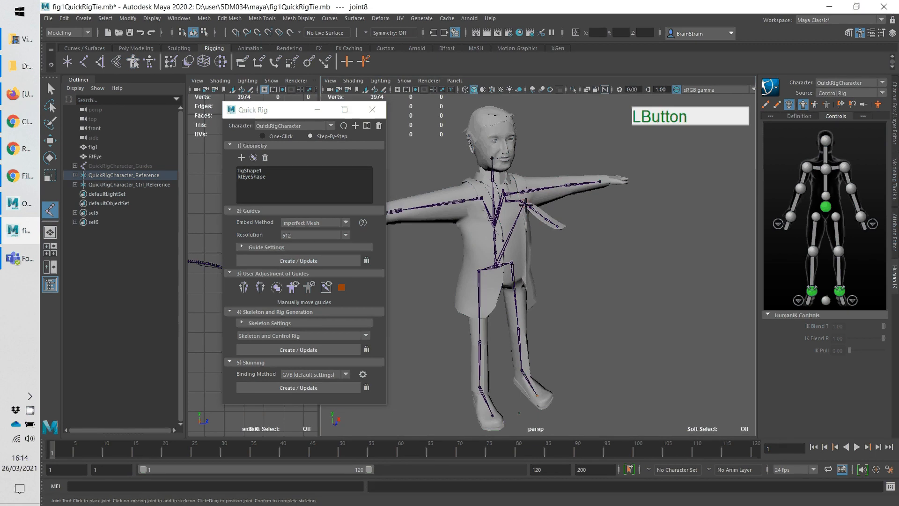
pyautogui.moveTo(205, 187)
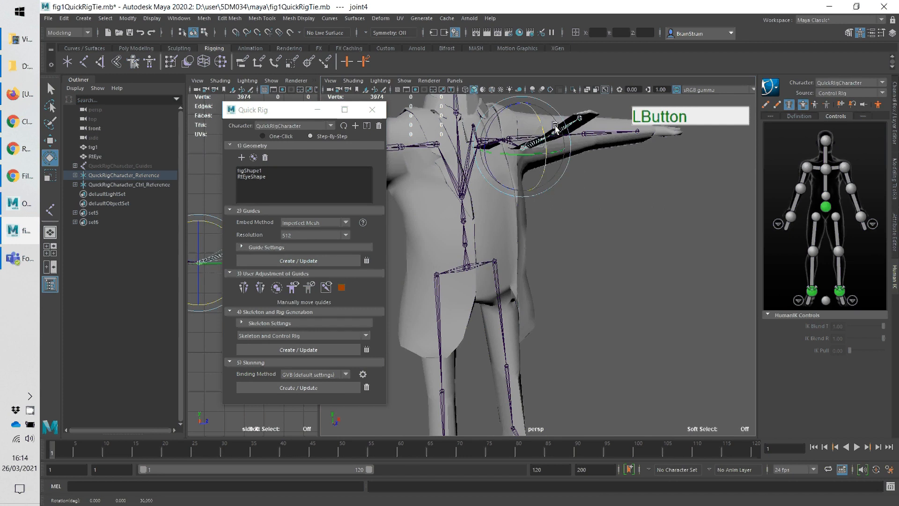
# Rotate the top tie joint so the tie swings outward from the chest, checking deformation
pyautogui.moveTo(553, 127); pyautogui.dragTo(542, 154)
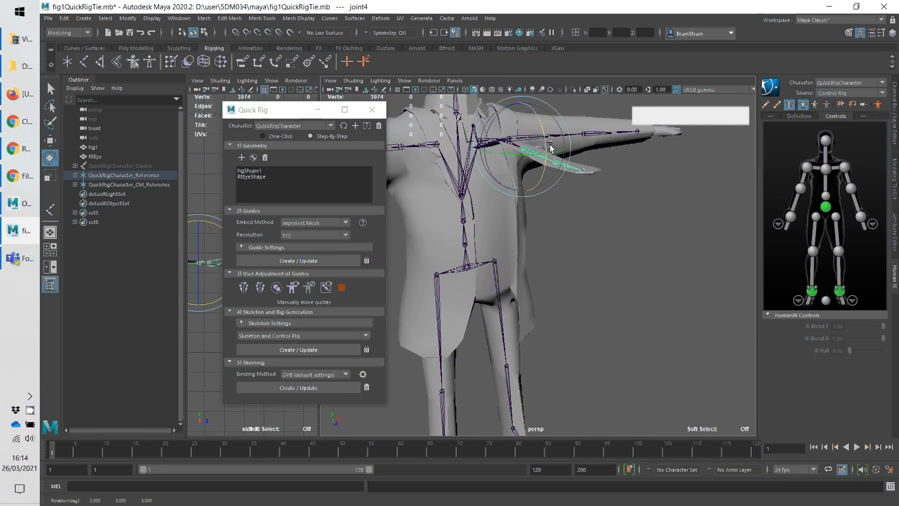
pyautogui.moveTo(551, 148); pyautogui.dragTo(570, 273)
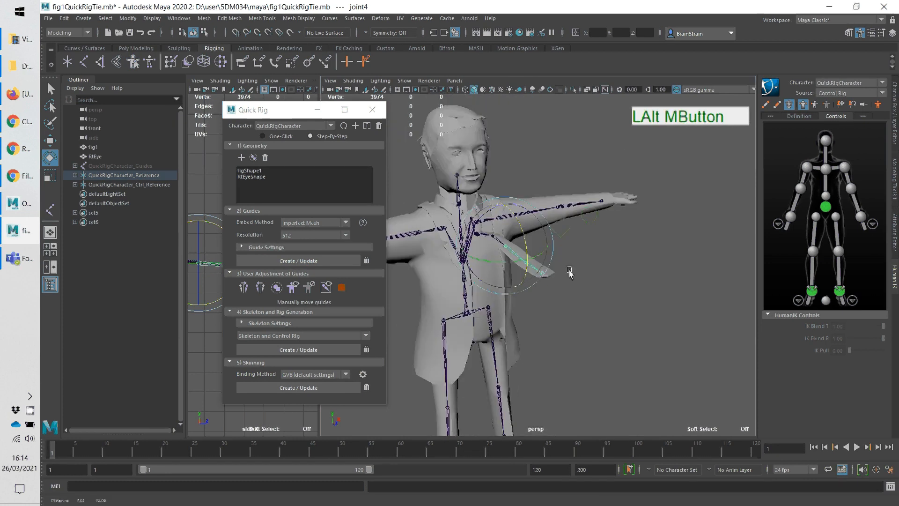
pyautogui.moveTo(570, 273); pyautogui.dragTo(476, 297)
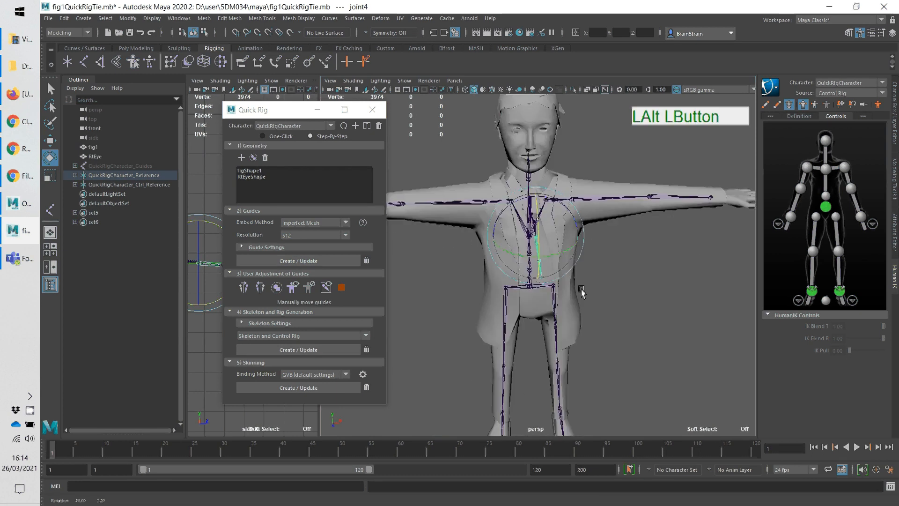
pyautogui.moveTo(582, 293); pyautogui.dragTo(610, 297)
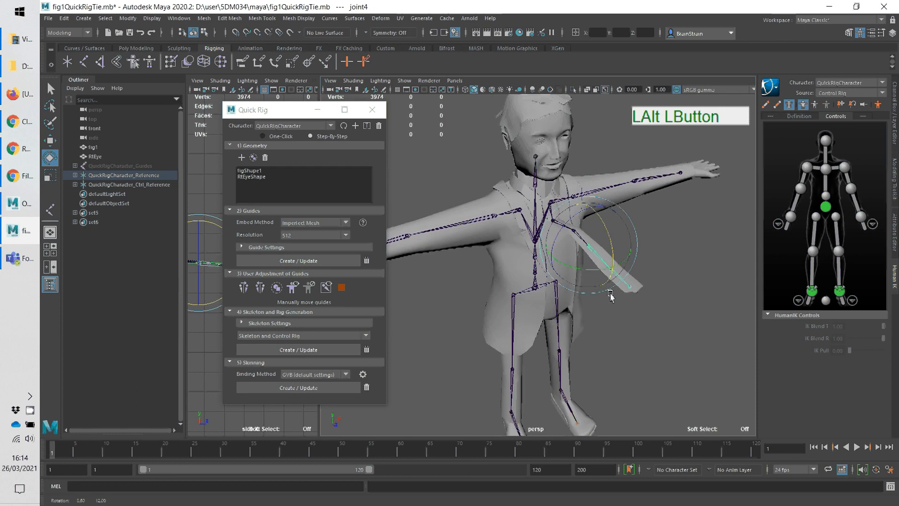
pyautogui.moveTo(610, 297); pyautogui.dragTo(625, 243)
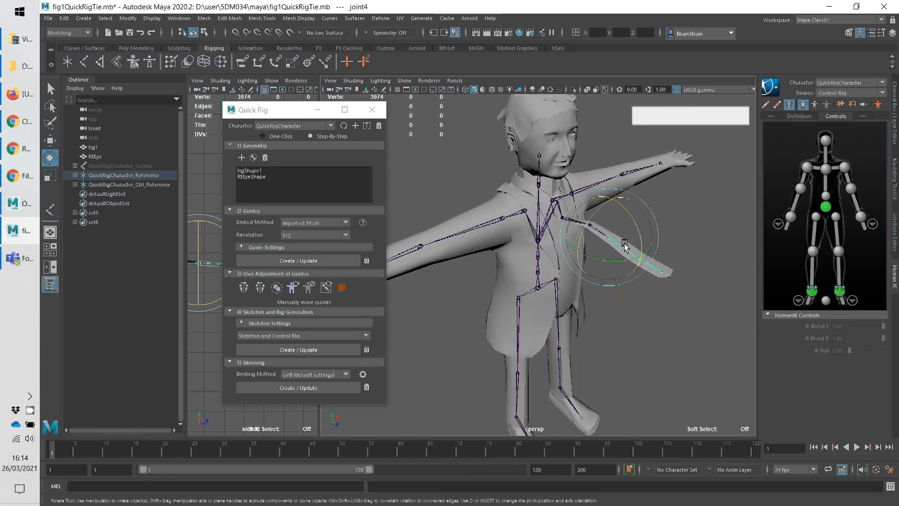
pyautogui.moveTo(624, 246); pyautogui.dragTo(613, 235)
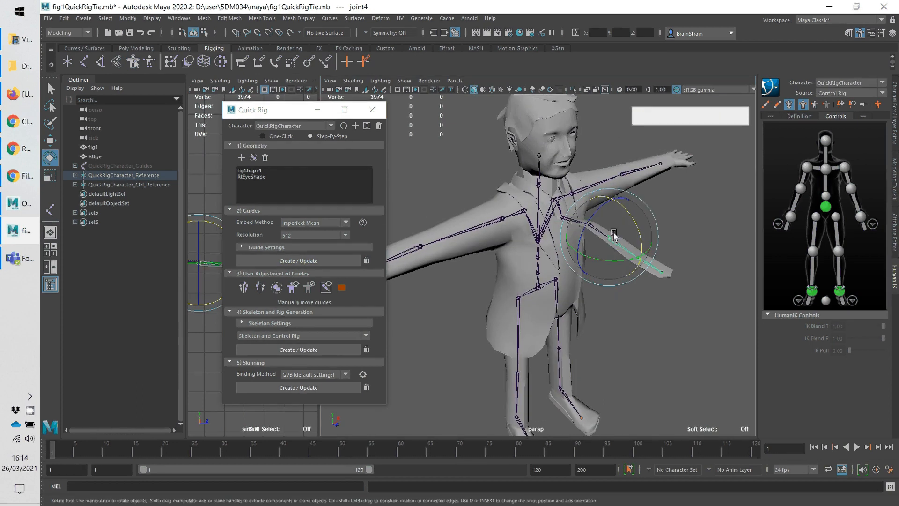
pyautogui.moveTo(614, 235); pyautogui.dragTo(554, 224)
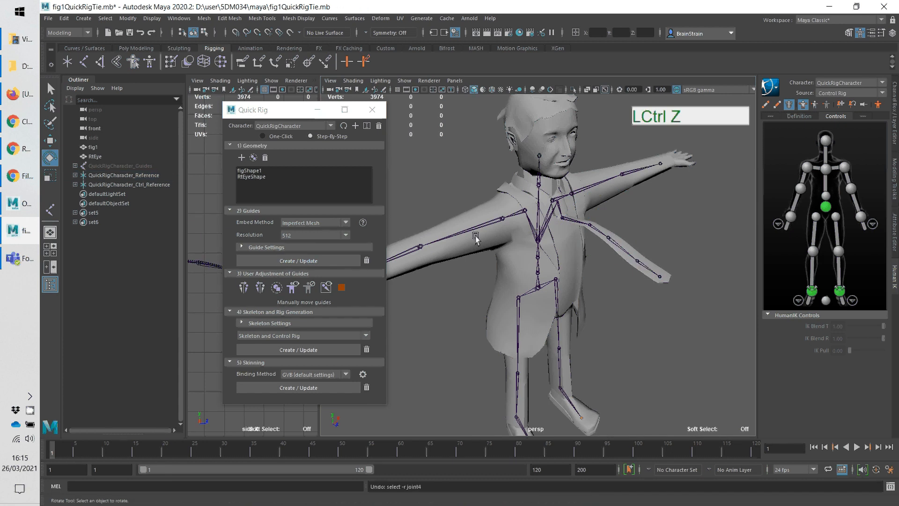
pyautogui.moveTo(577, 246)
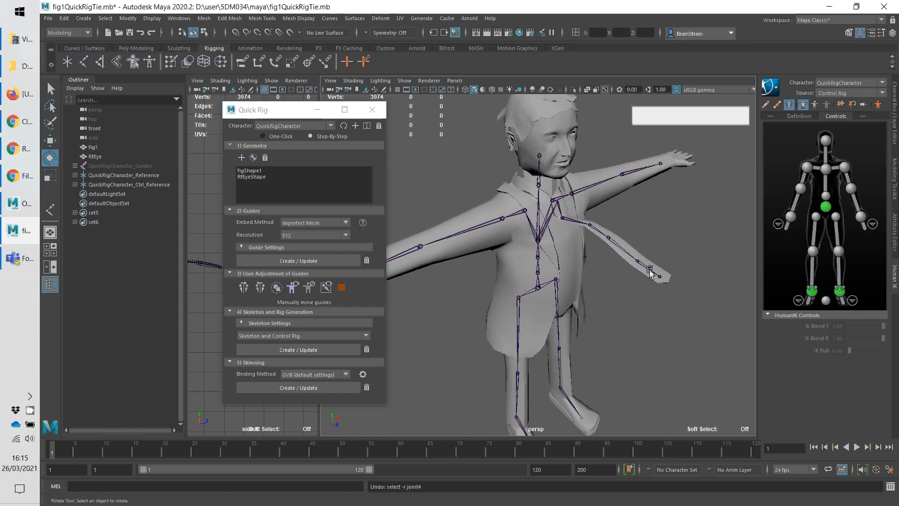
# Clear the selection and Shift-select the joints along the tie chain
pyautogui.click(650, 271)
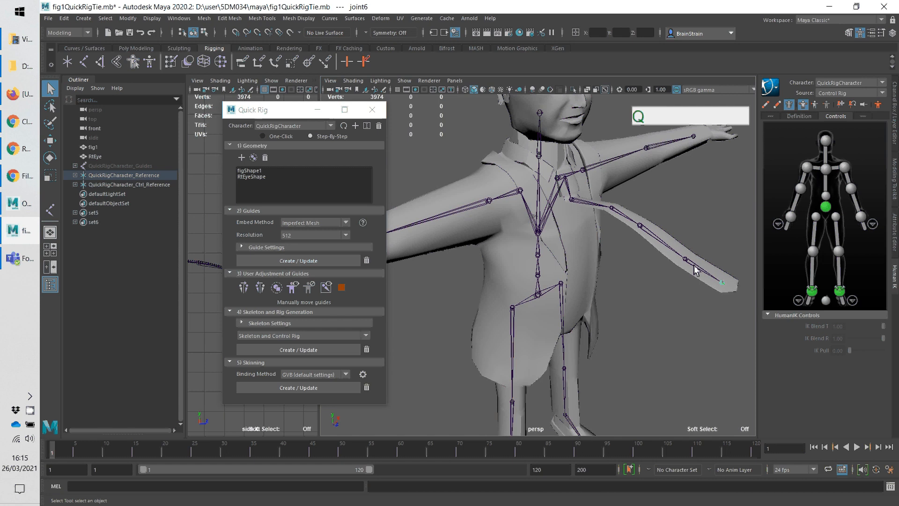
pyautogui.press('shift')
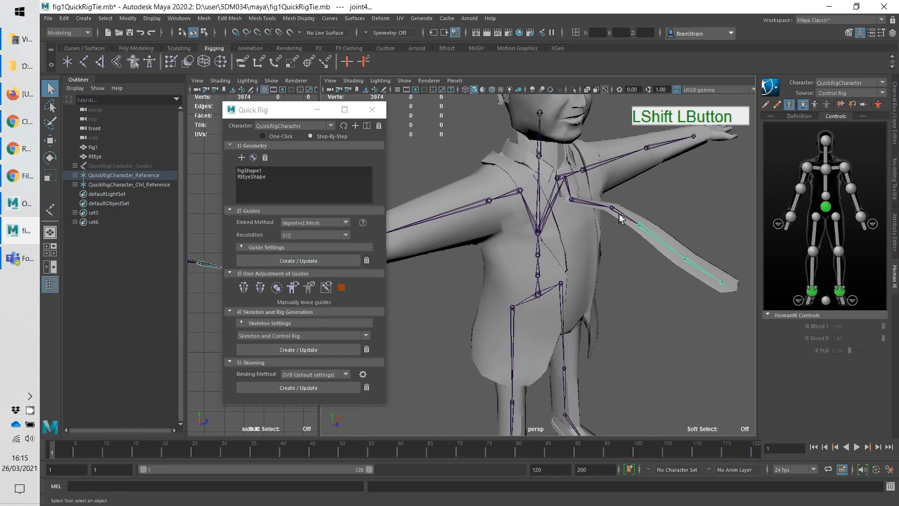
pyautogui.moveTo(592, 210)
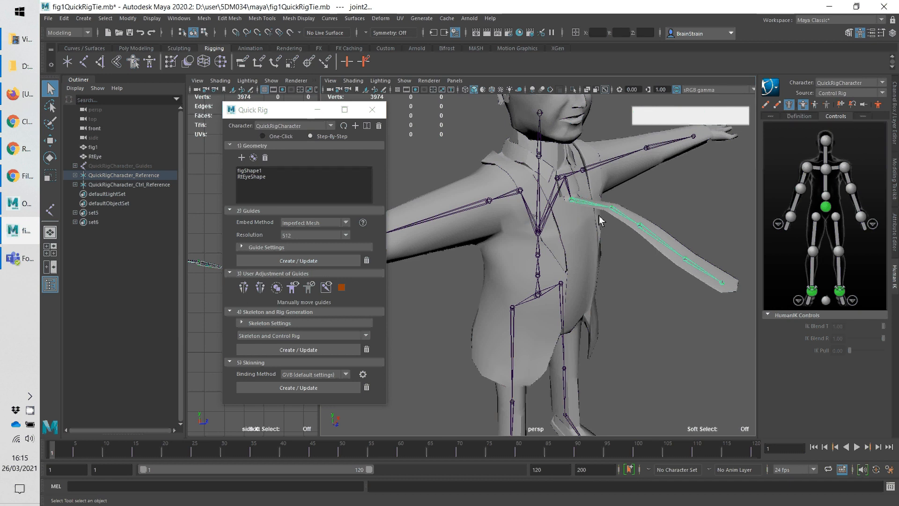
pyautogui.moveTo(585, 207)
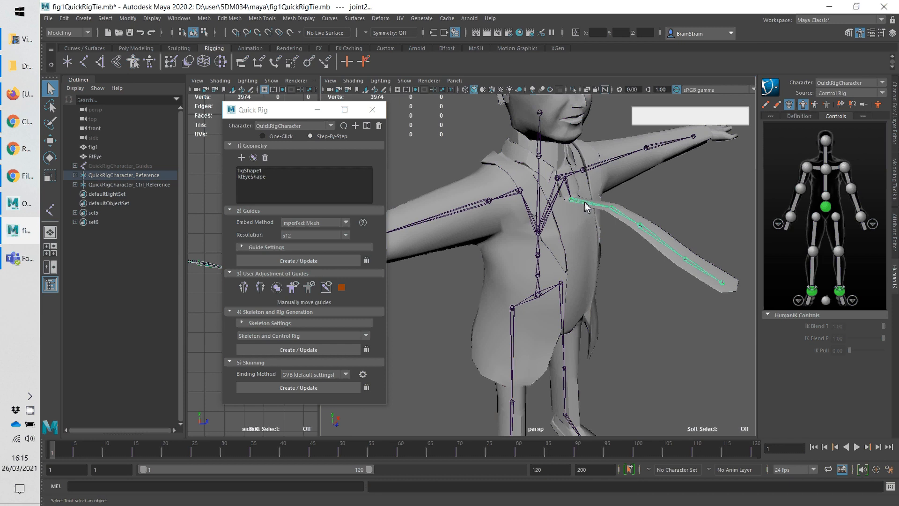
pyautogui.moveTo(631, 242)
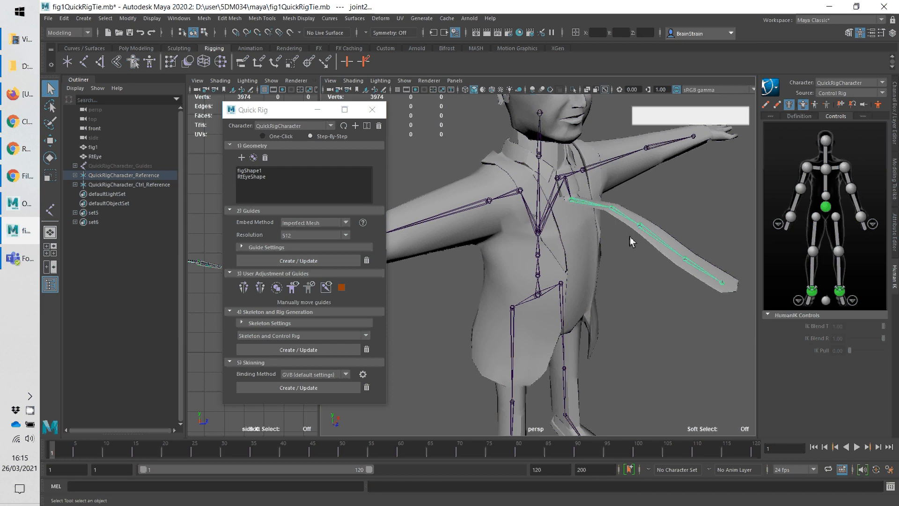
pyautogui.moveTo(592, 213)
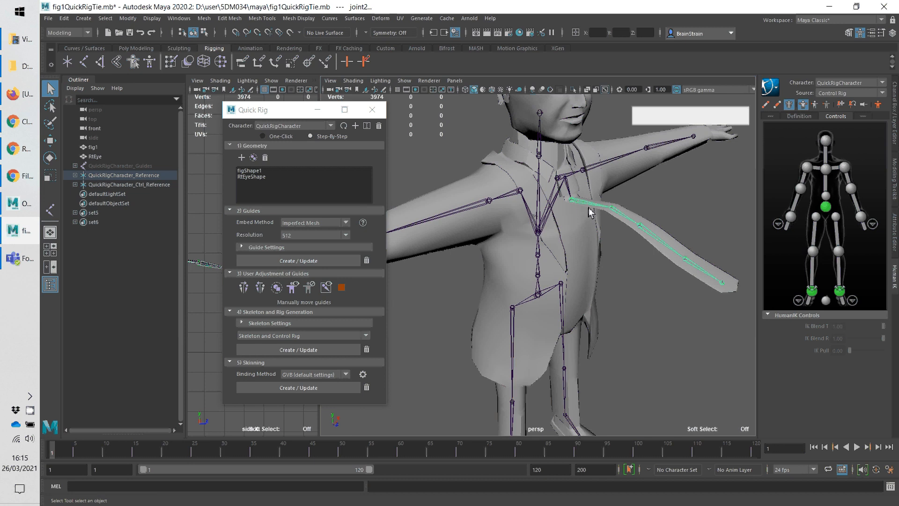
# Rotate the top tie joint, swinging the chain out then bending it down along the chest
pyautogui.press('e')
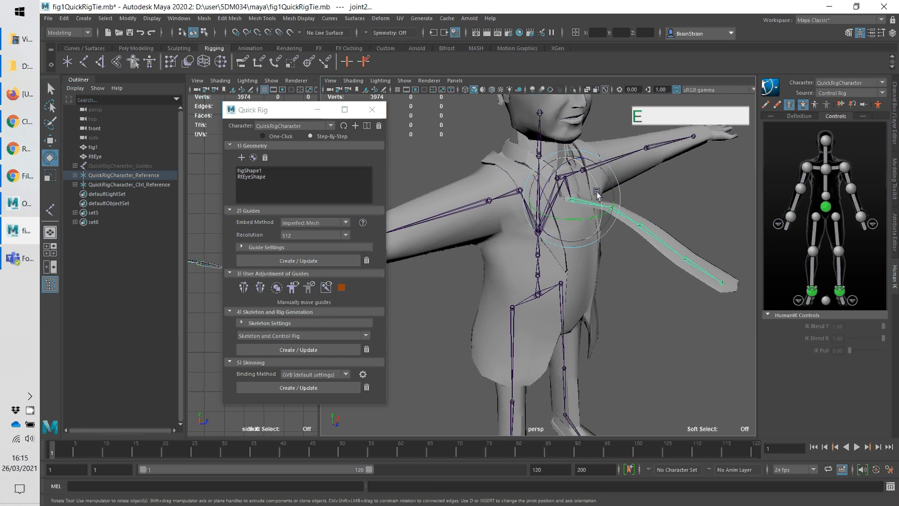
pyautogui.moveTo(596, 195); pyautogui.dragTo(602, 201)
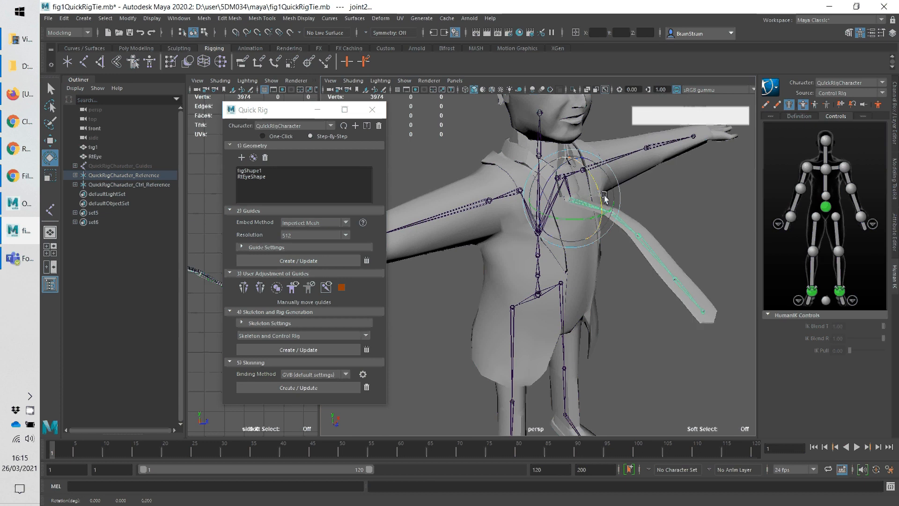
pyautogui.moveTo(602, 198); pyautogui.dragTo(605, 181)
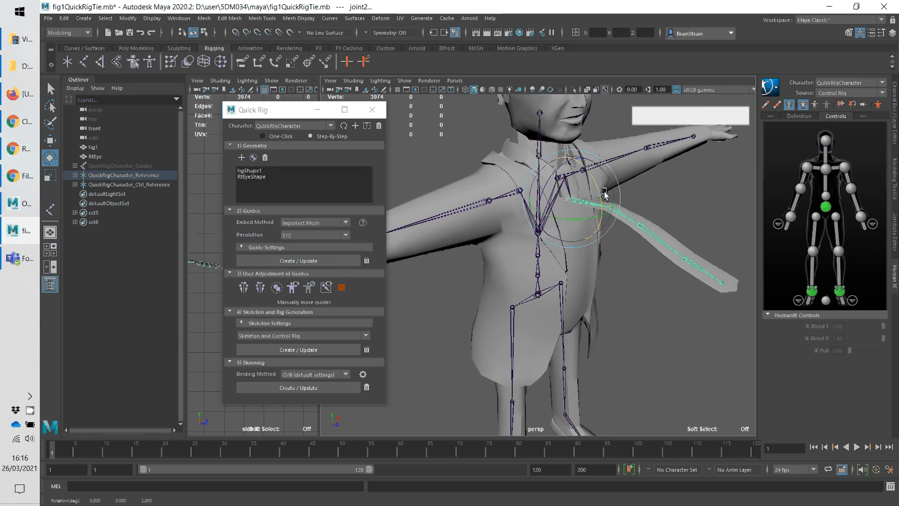
pyautogui.moveTo(603, 194); pyautogui.dragTo(585, 206)
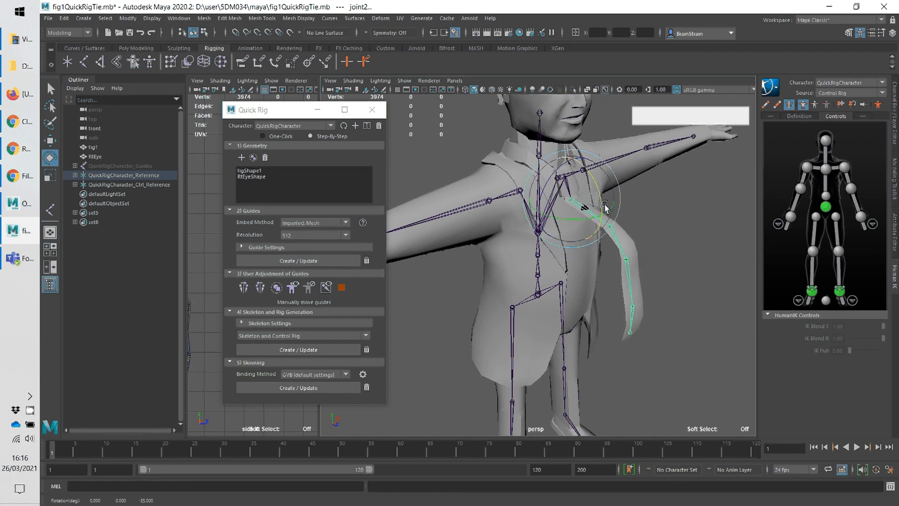
pyautogui.moveTo(605, 206); pyautogui.dragTo(608, 177)
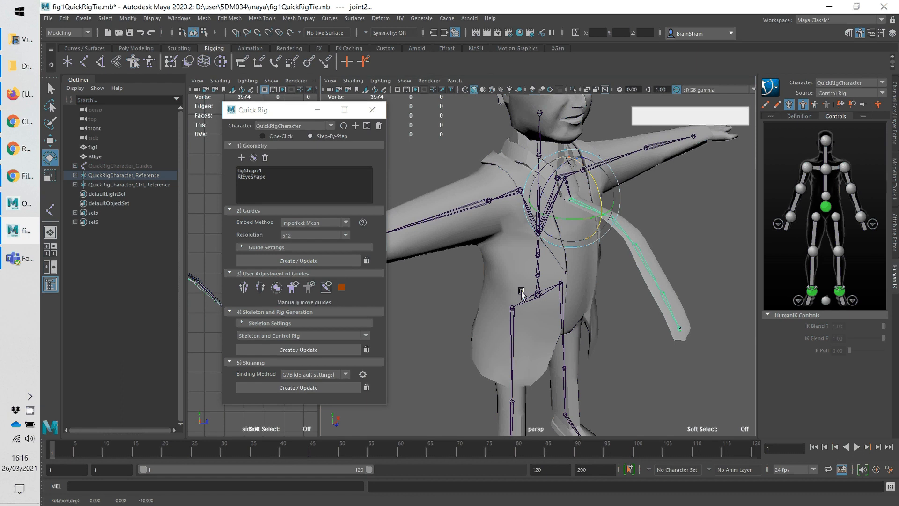
# Refine the lower tie joints' rotations into a smooth downward curve
pyautogui.moveTo(521, 289); pyautogui.dragTo(561, 354)
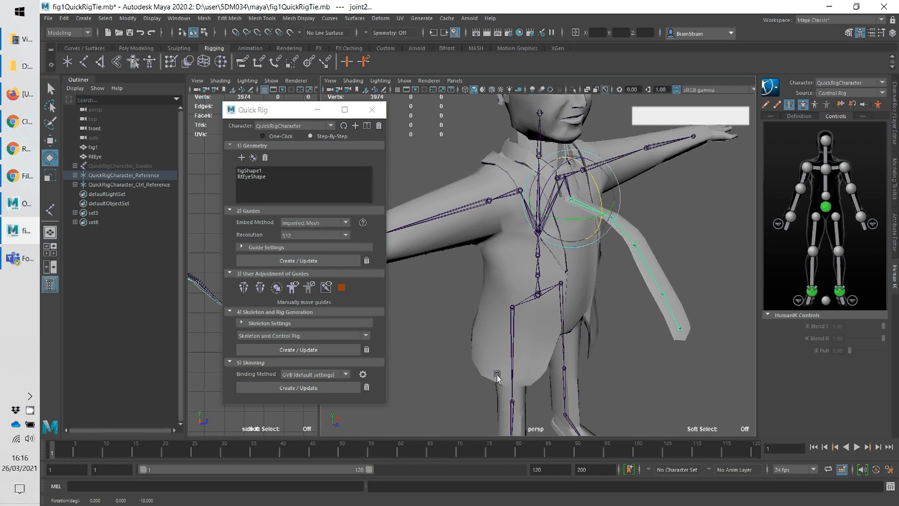
pyautogui.moveTo(496, 372); pyautogui.dragTo(532, 295)
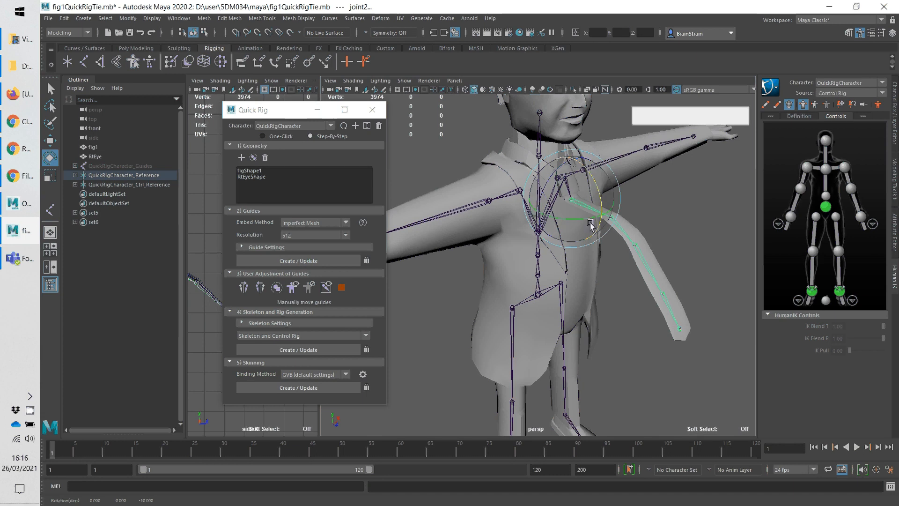
pyautogui.moveTo(591, 224); pyautogui.dragTo(680, 332)
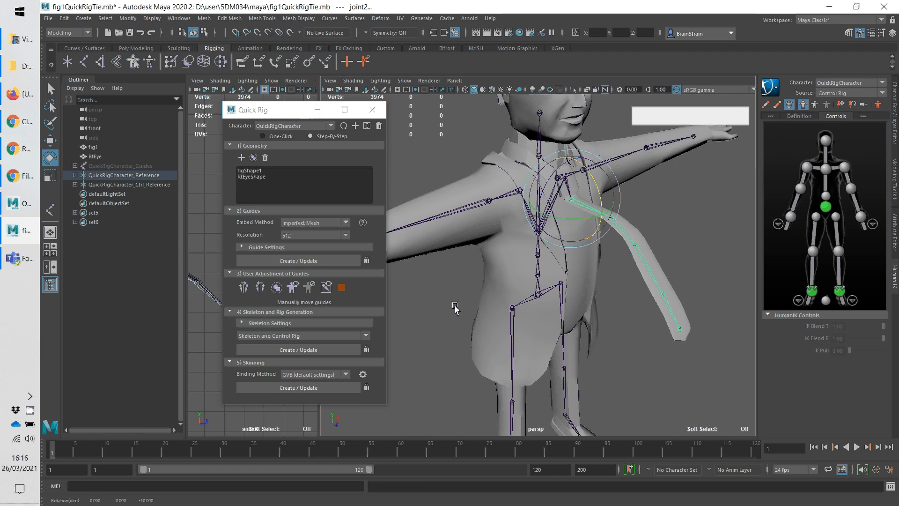
pyautogui.press('ctrl')
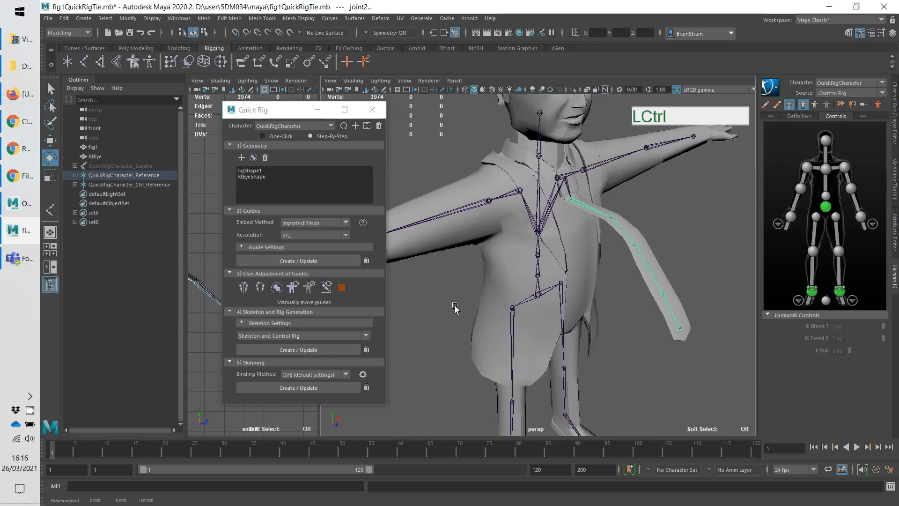